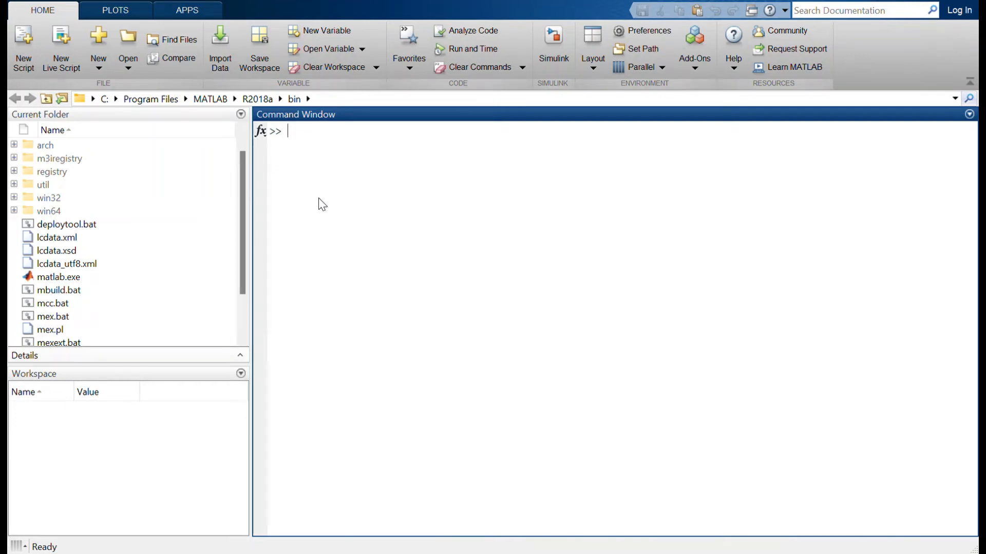
mouse_move(436, 260)
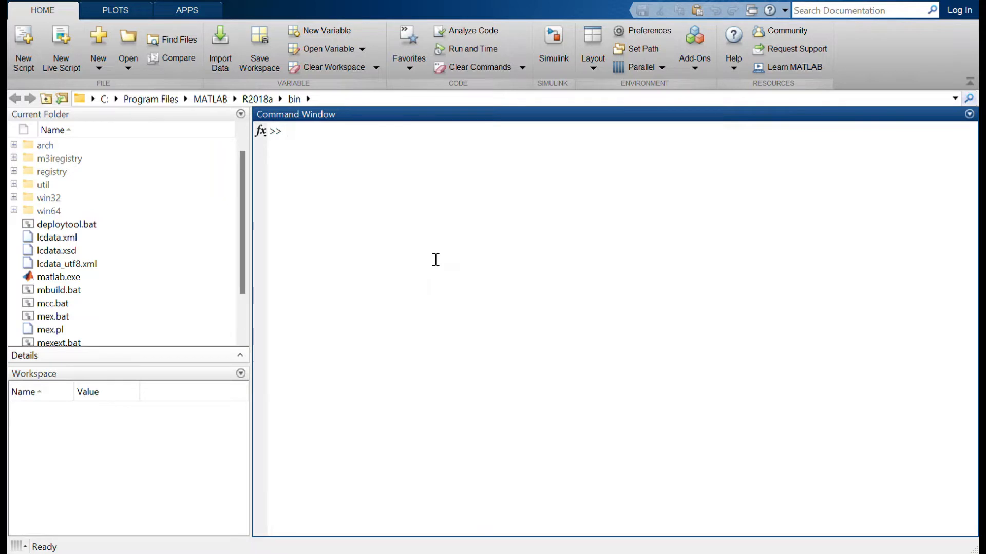
- Enter the simulink command at the MATLAB Command Window prompt
left_click(294, 131)
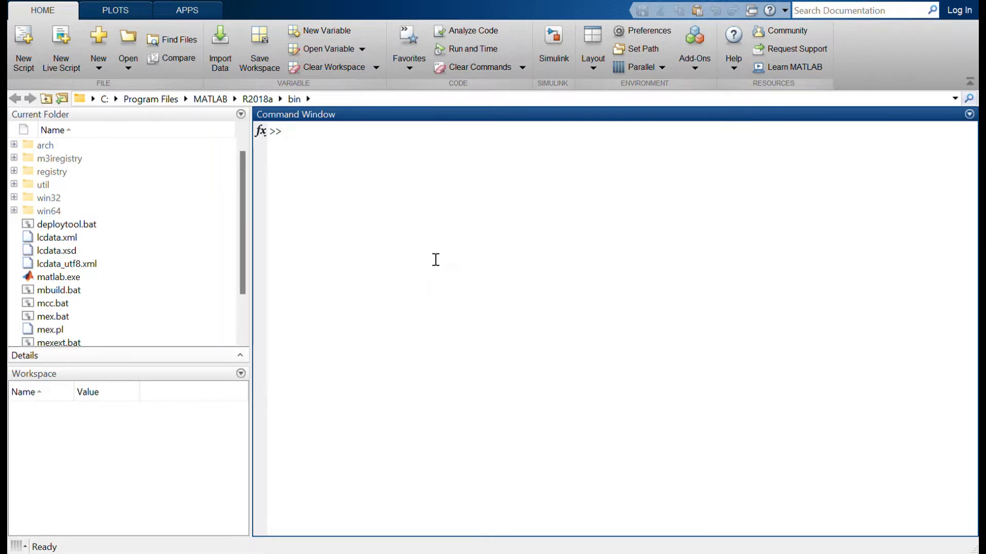
left_click(294, 132)
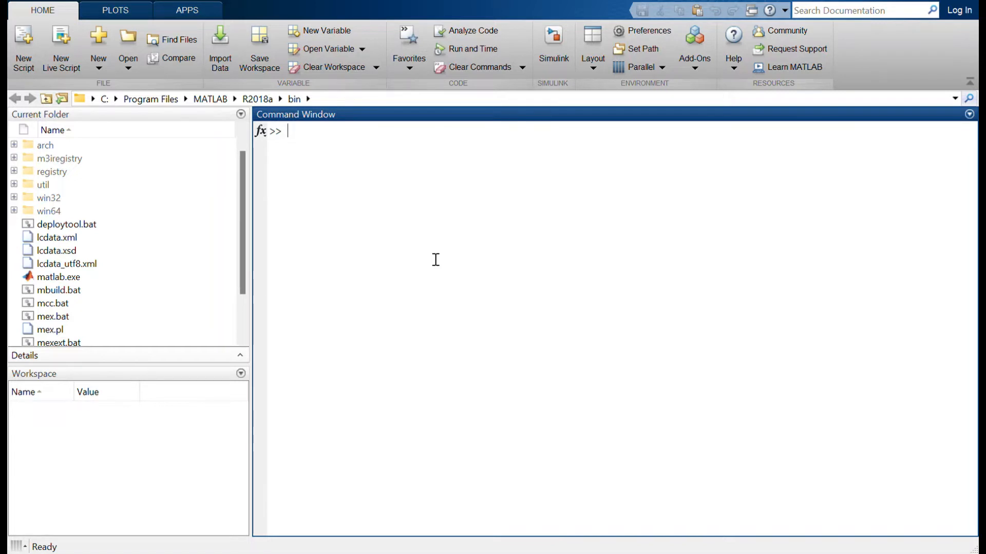
mouse_move(353, 277)
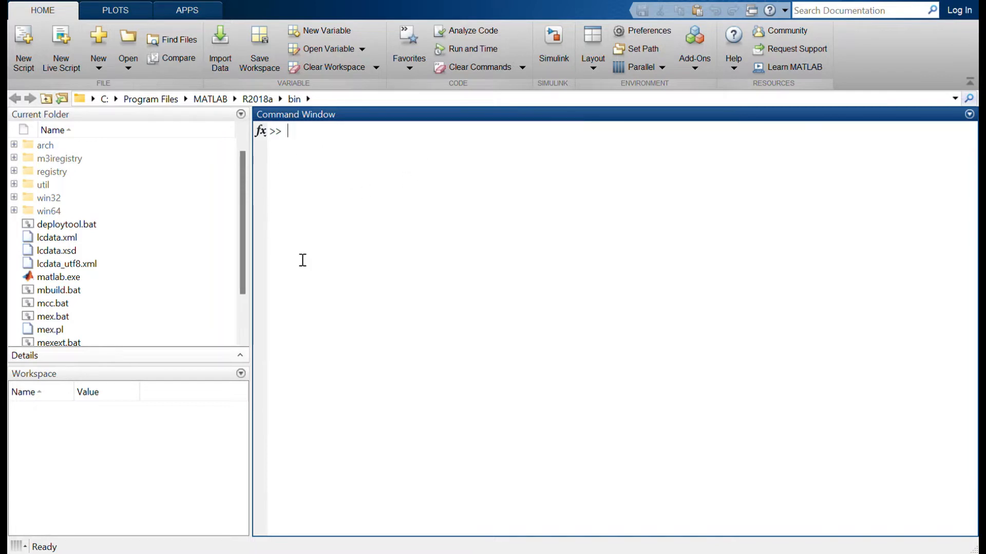
mouse_move(416, 329)
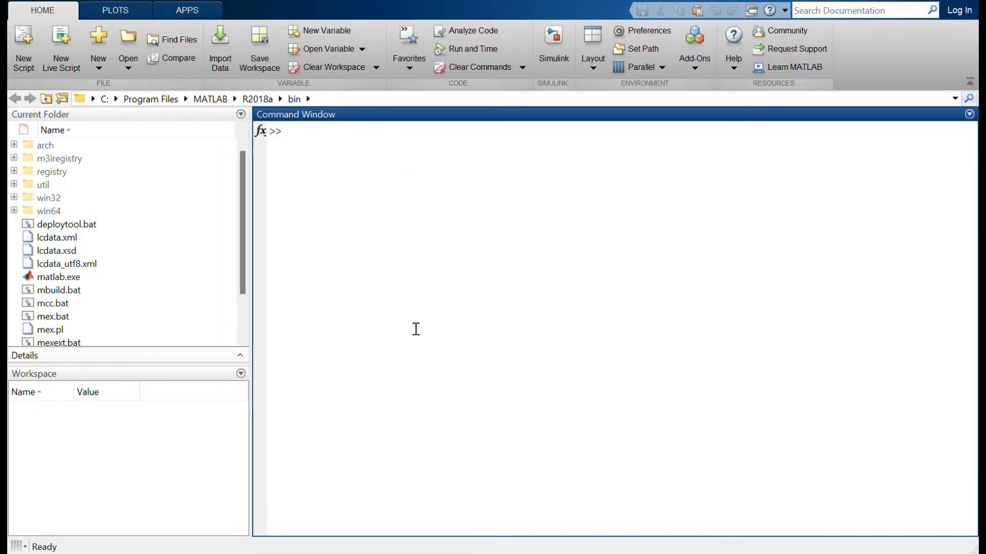
mouse_move(139, 433)
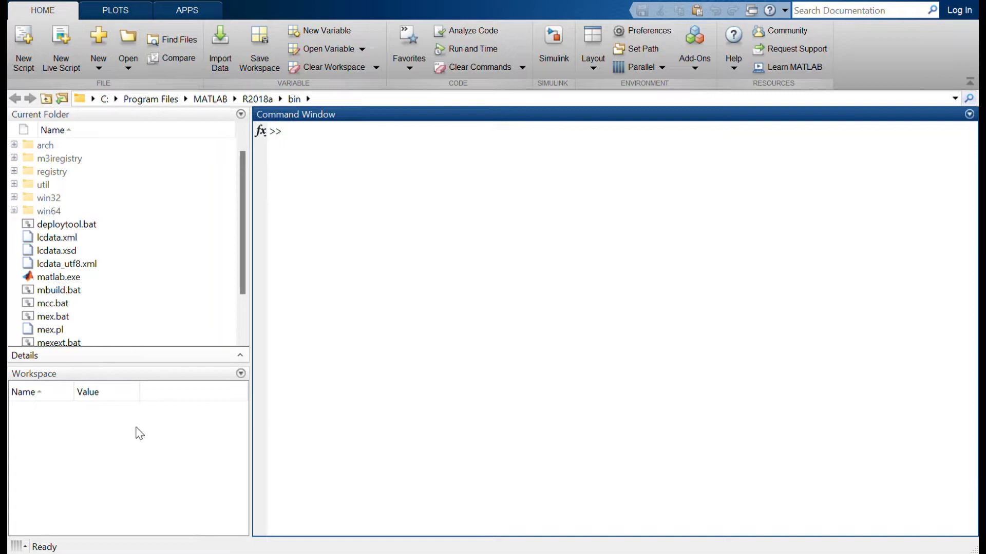
mouse_move(63, 386)
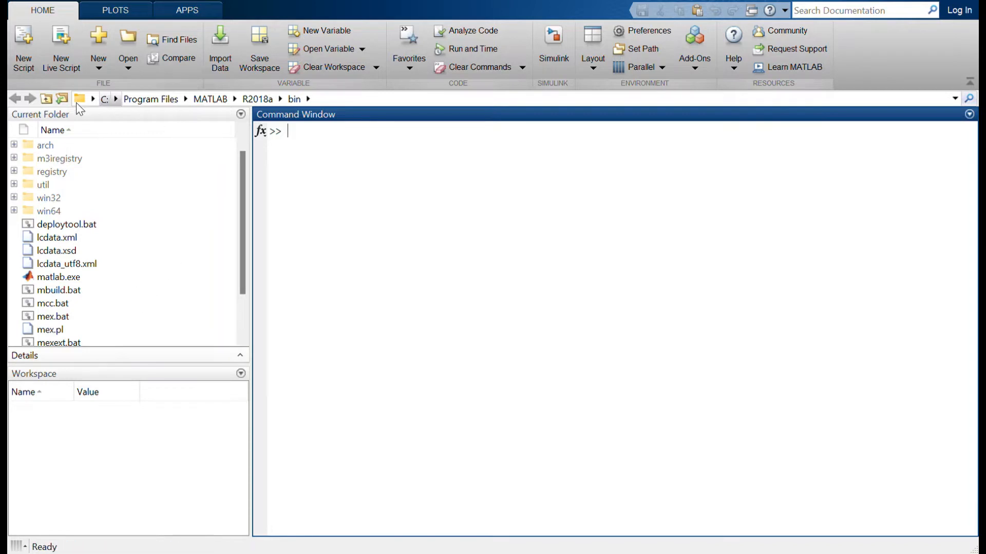
mouse_move(43, 299)
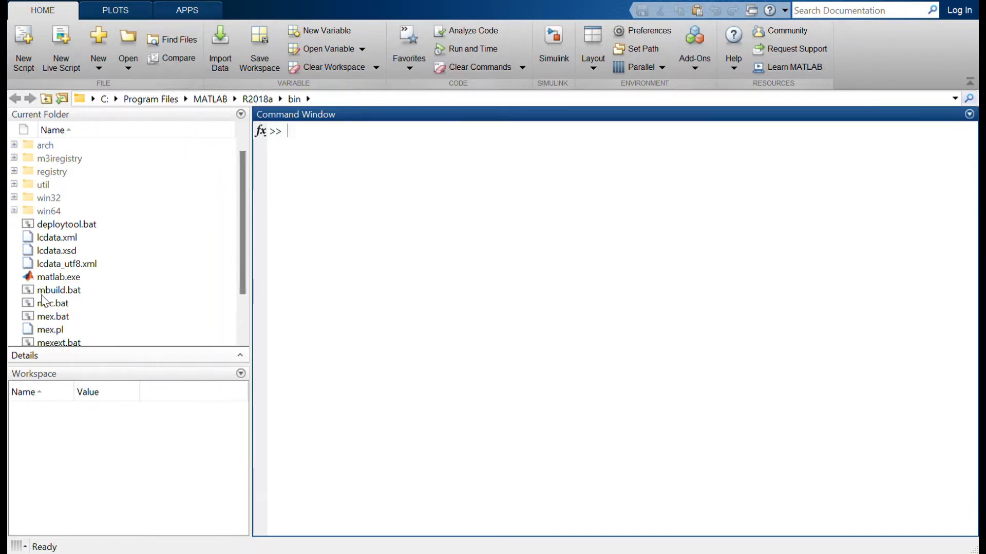
mouse_move(170, 275)
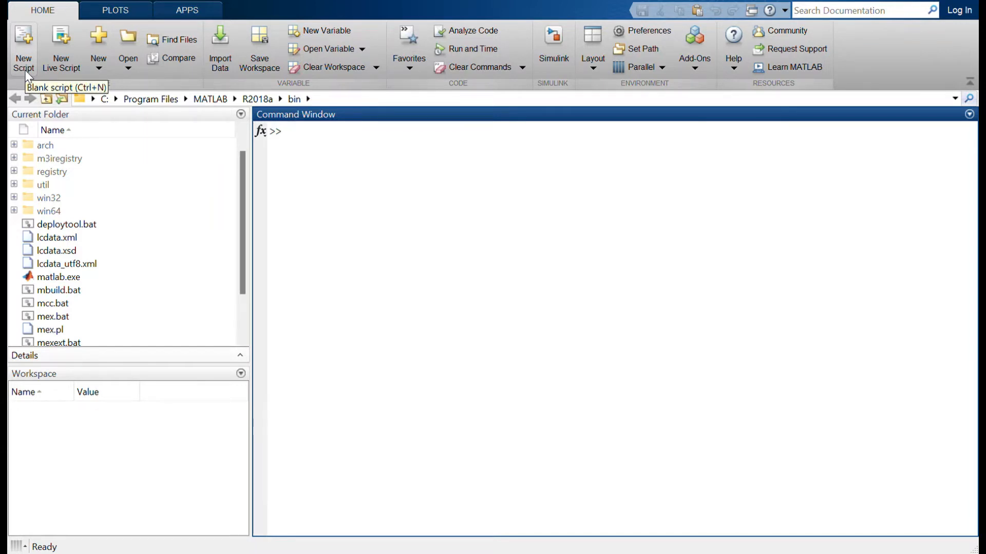
left_click(302, 132)
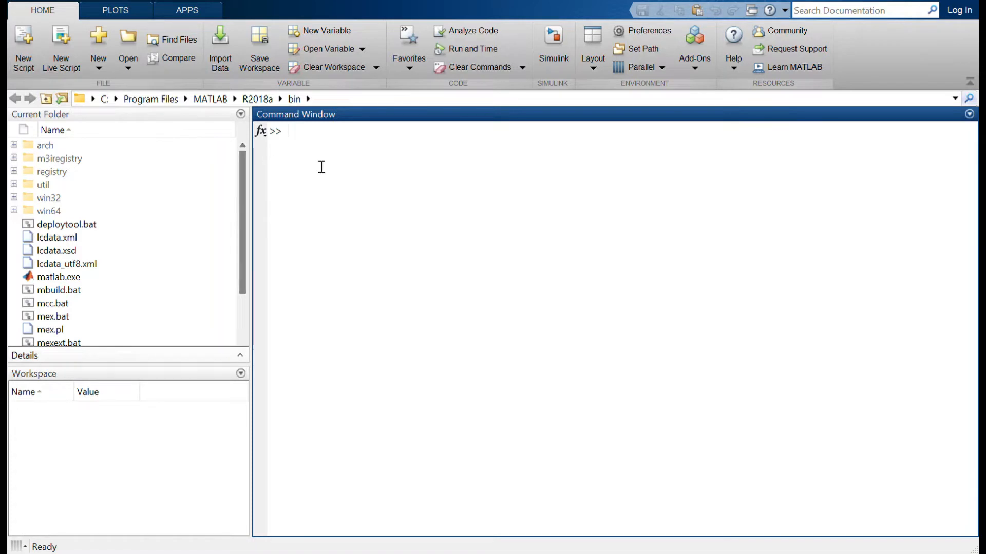
mouse_move(497, 138)
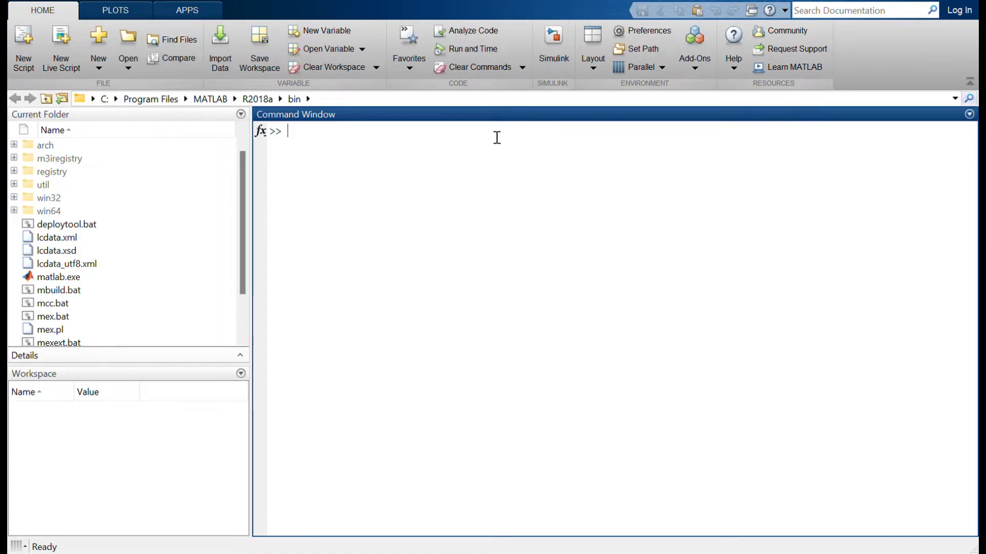
mouse_move(546, 76)
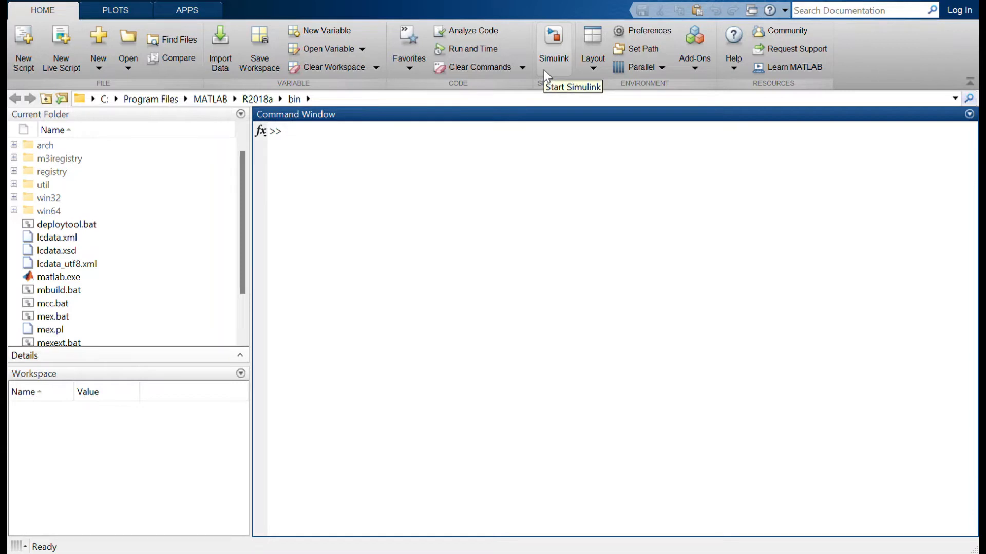
mouse_move(296, 148)
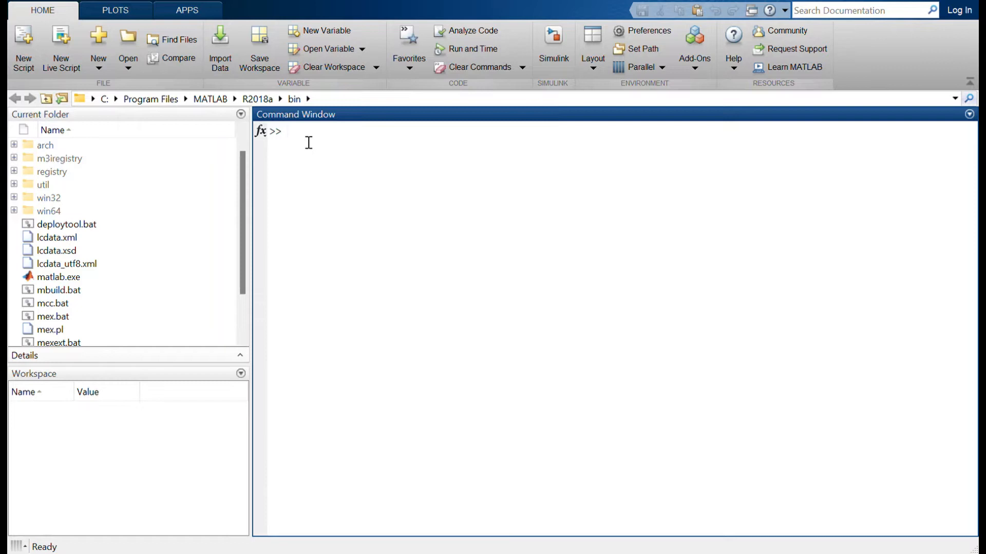
left_click(307, 142)
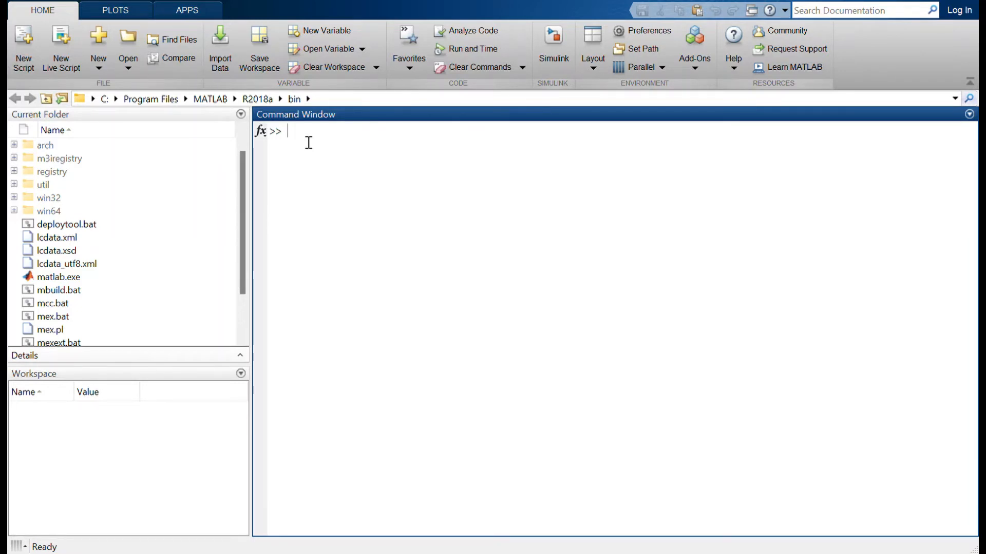
type("simulink")
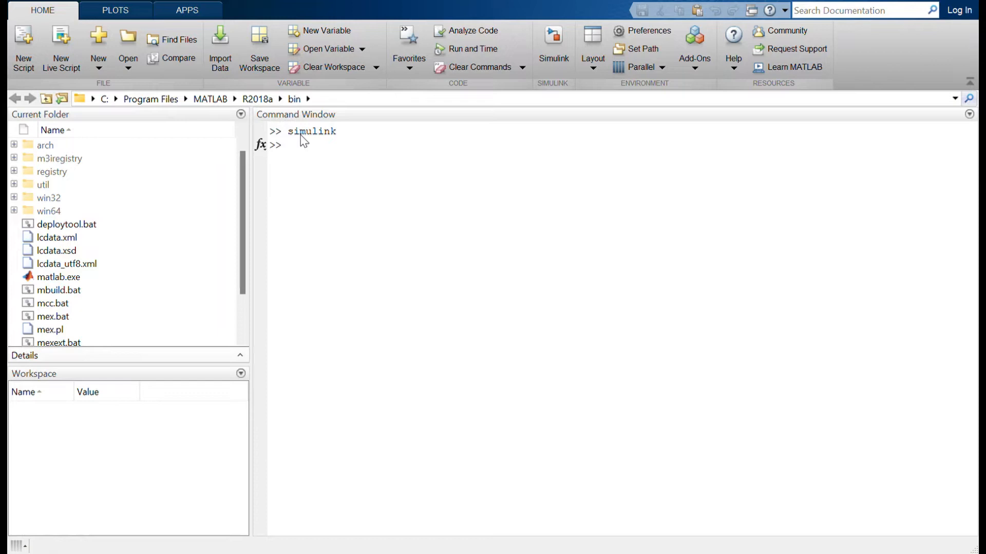
mouse_move(905, 64)
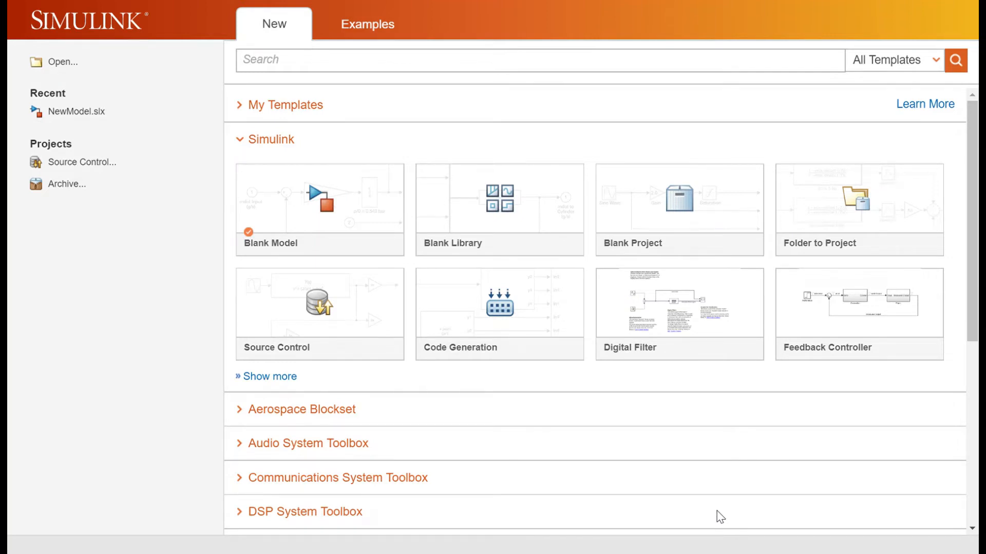
mouse_move(491, 395)
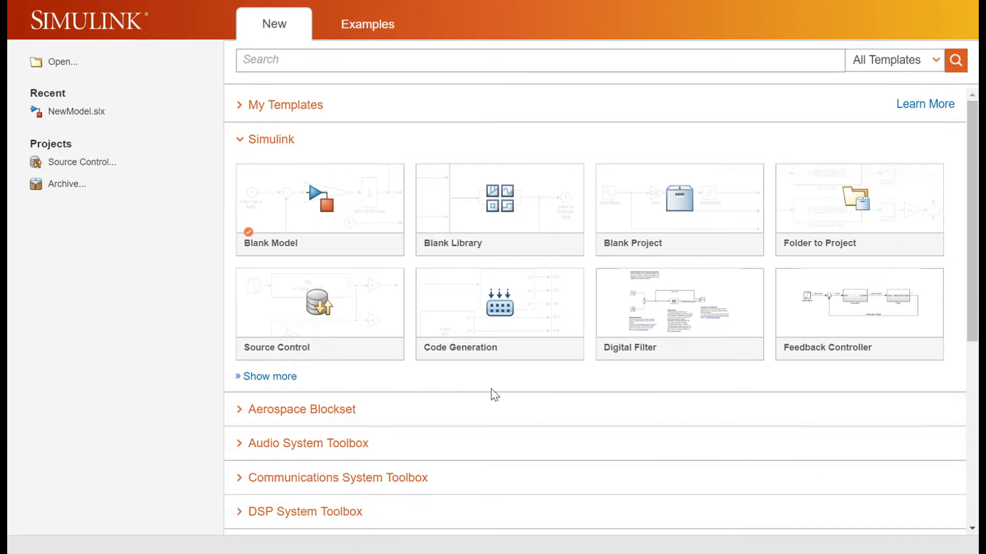
- Browse the Start Page templates and create a Blank Model
scroll("down", 3)
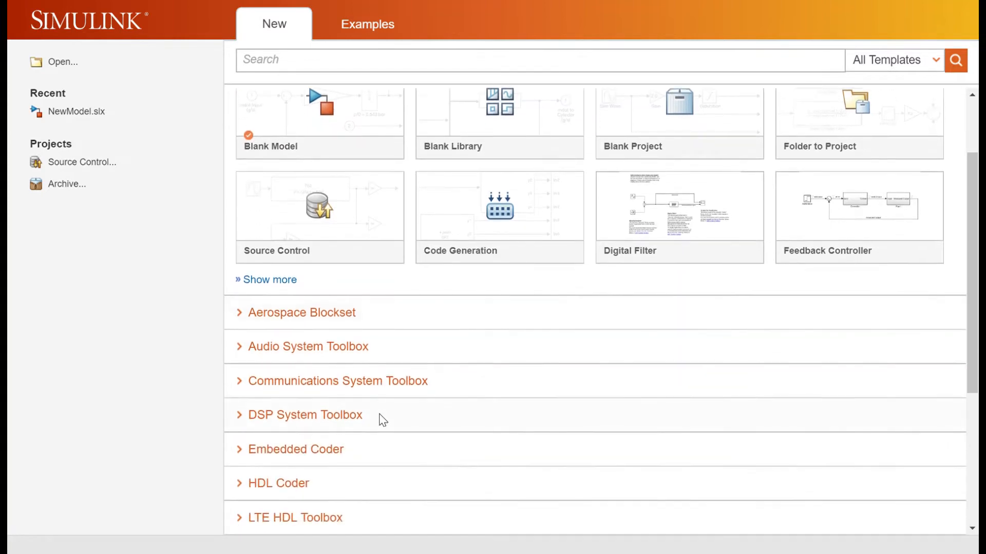
scroll("down", 3)
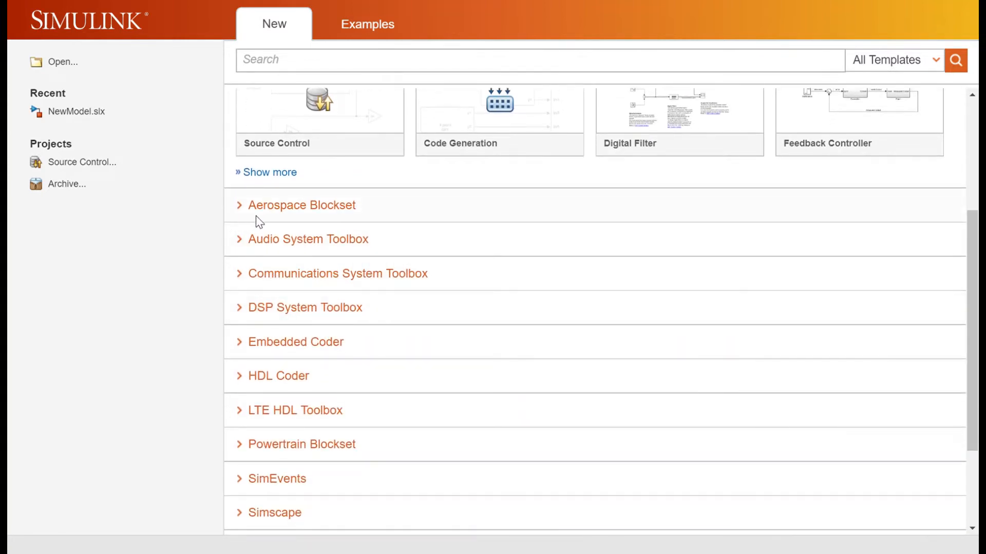
mouse_move(325, 252)
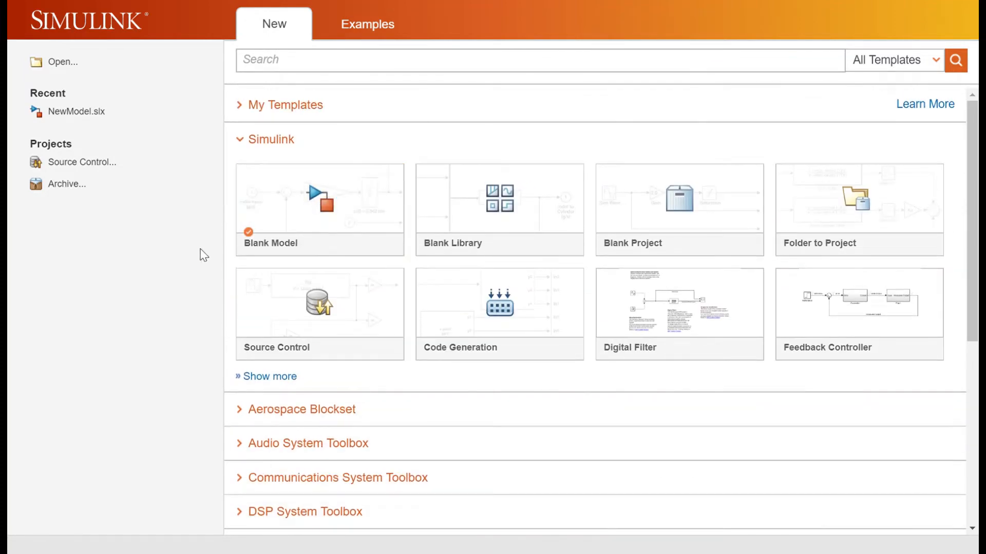
mouse_move(287, 215)
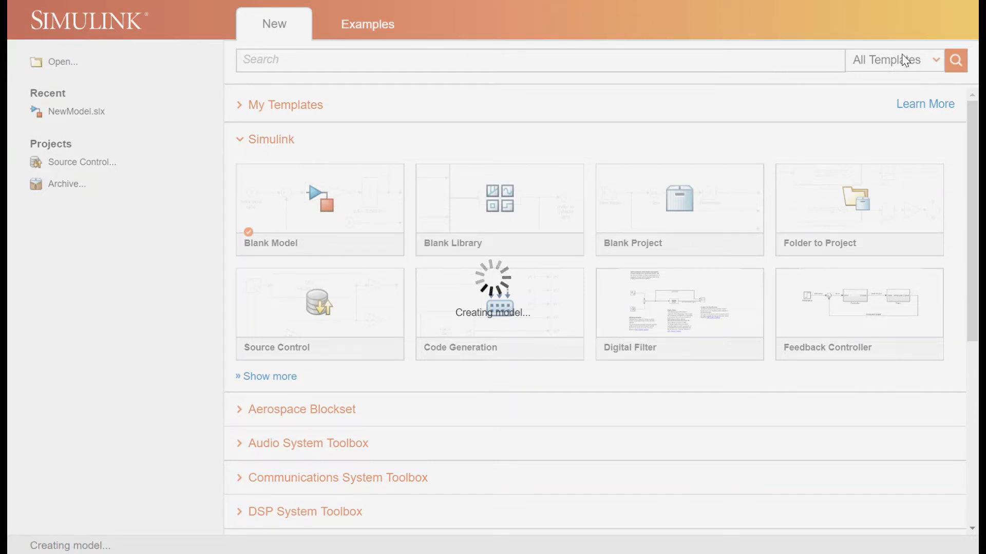
left_click(320, 197)
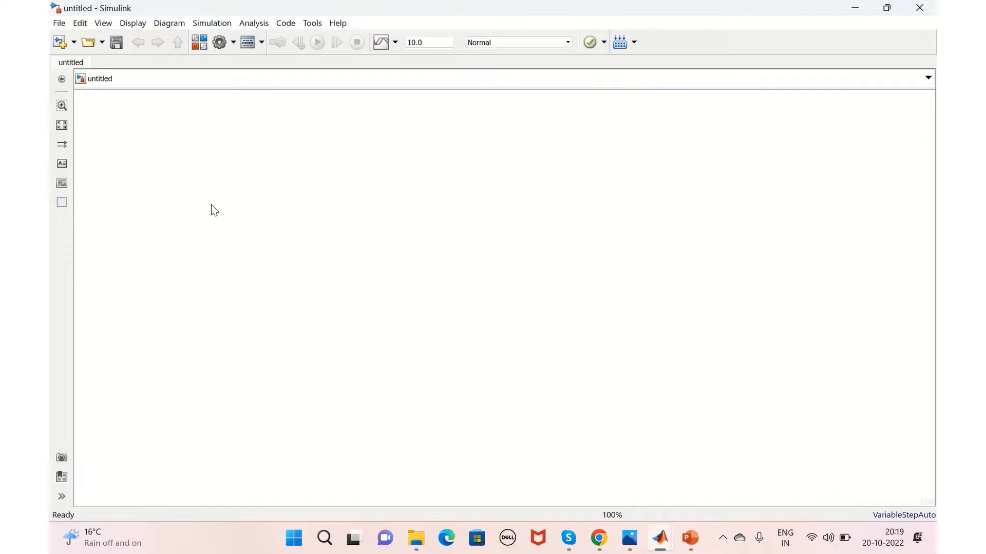
mouse_move(177, 179)
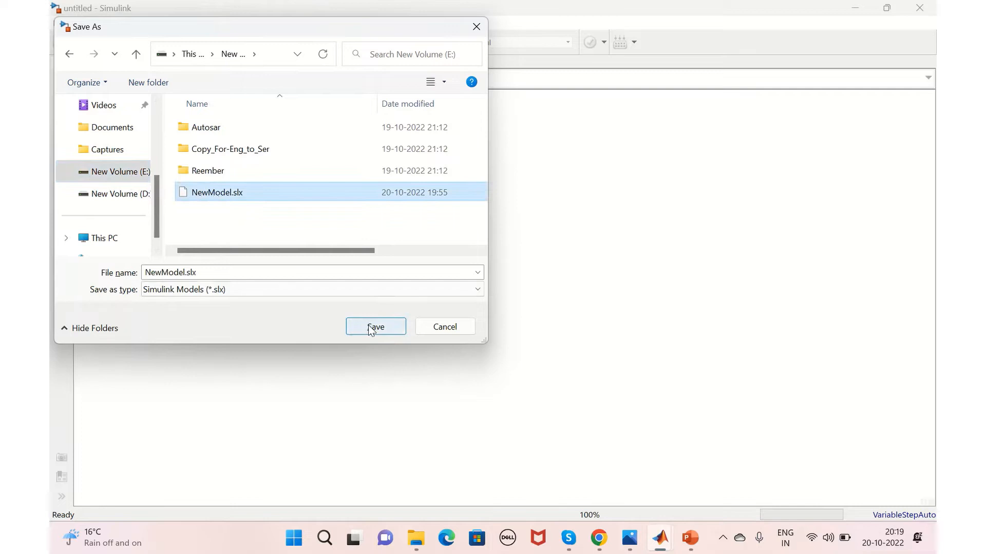
- Save the model as NewModel.slx, confirming replacement of the existing file
left_click(375, 326)
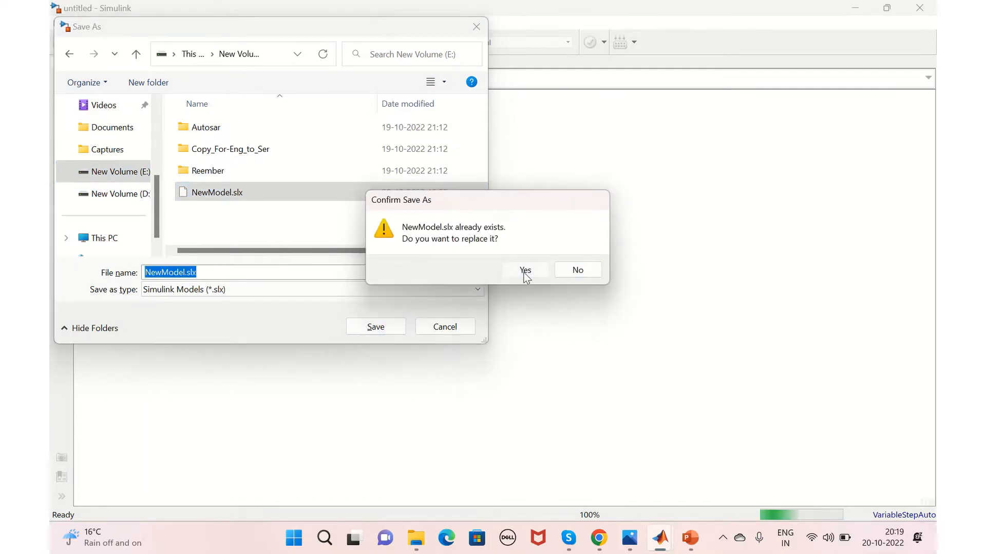
left_click(525, 270)
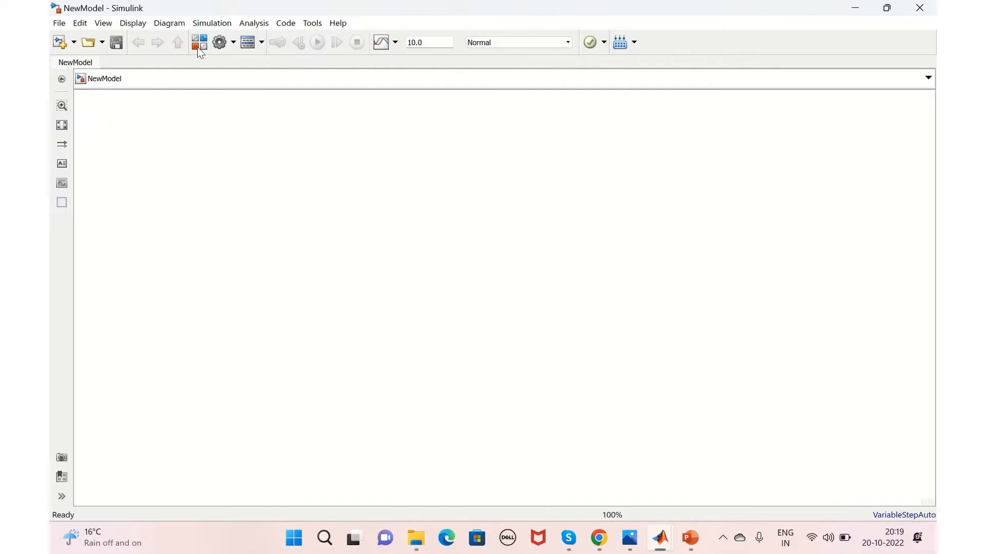
mouse_move(201, 50)
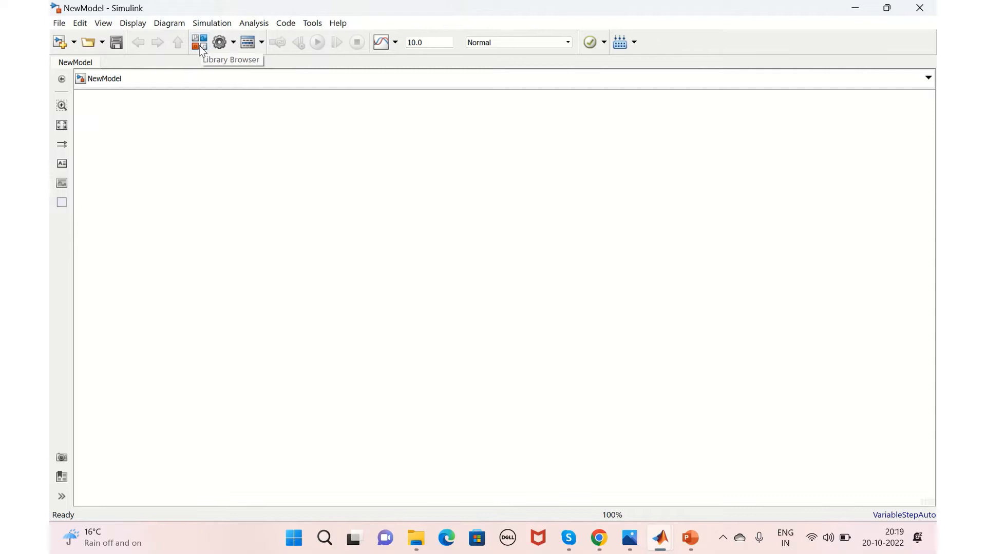
- Add the Integrator block from Commonly Used Blocks to NewModel
left_click(197, 42)
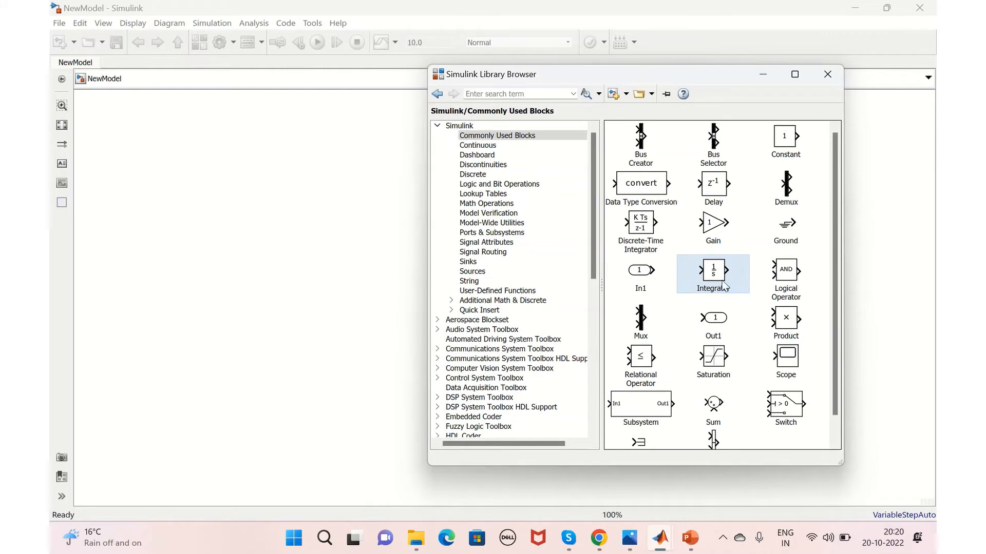
right_click(712, 273)
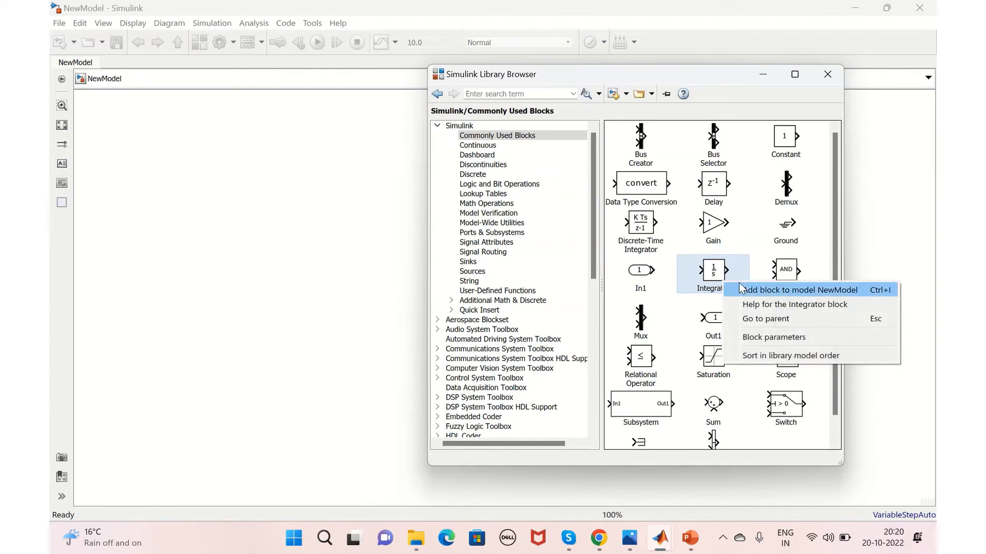
mouse_move(746, 288)
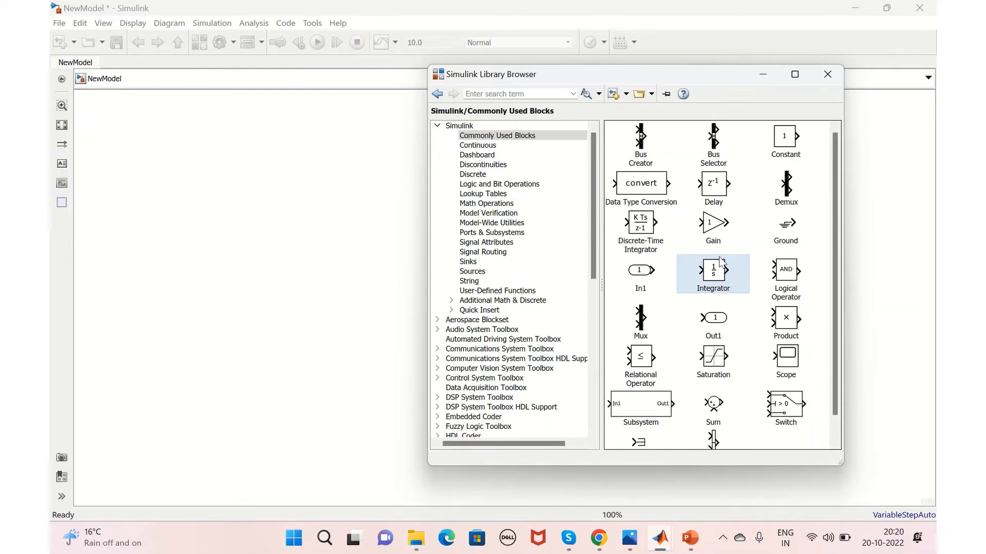
left_click_drag(713, 274, 503, 296)
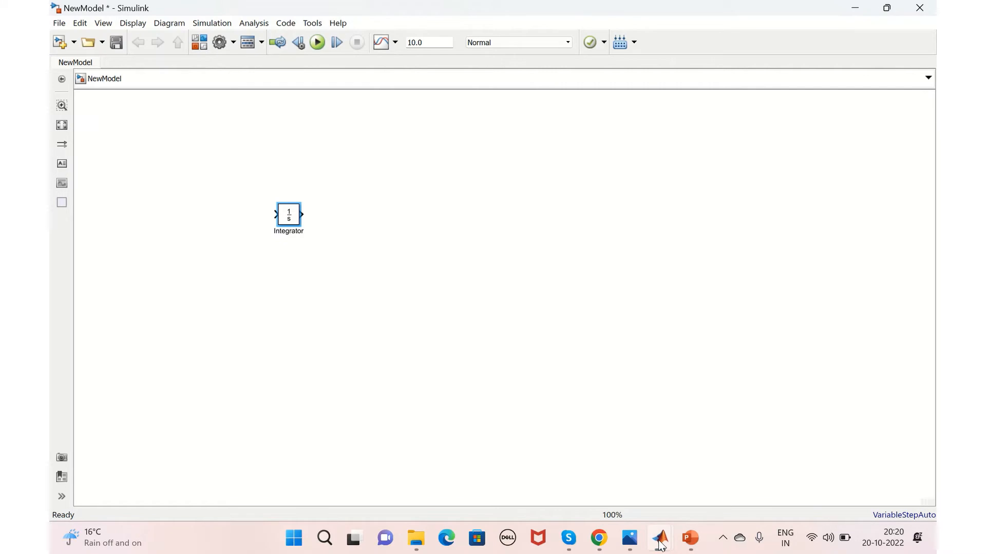
- Add a Gain block to NewModel and enter a gain of 5
left_click(199, 42)
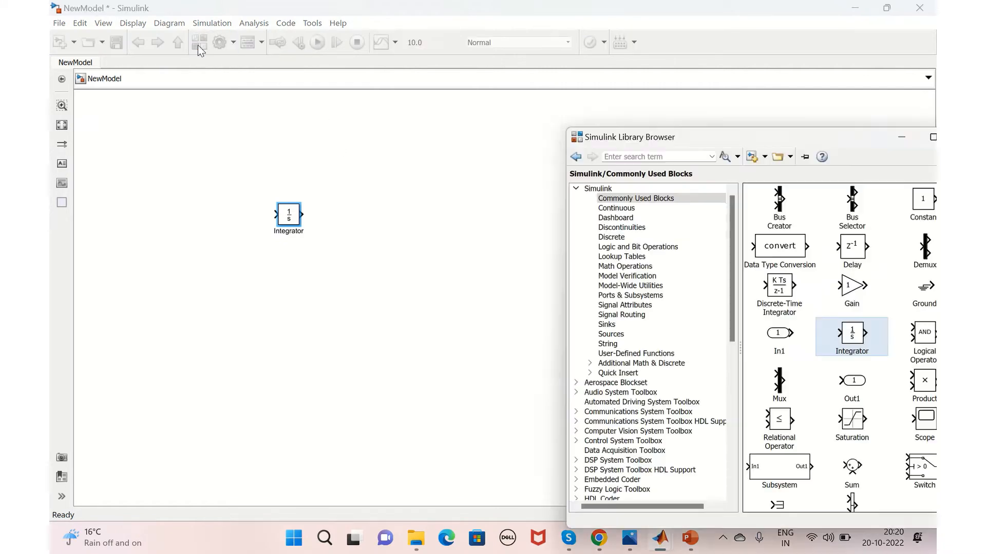
mouse_move(845, 296)
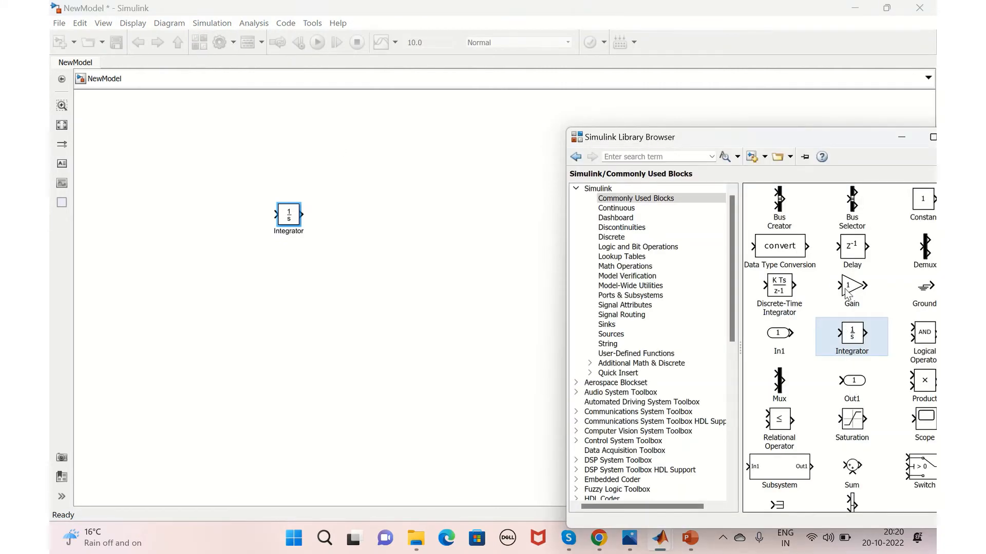
right_click(852, 285)
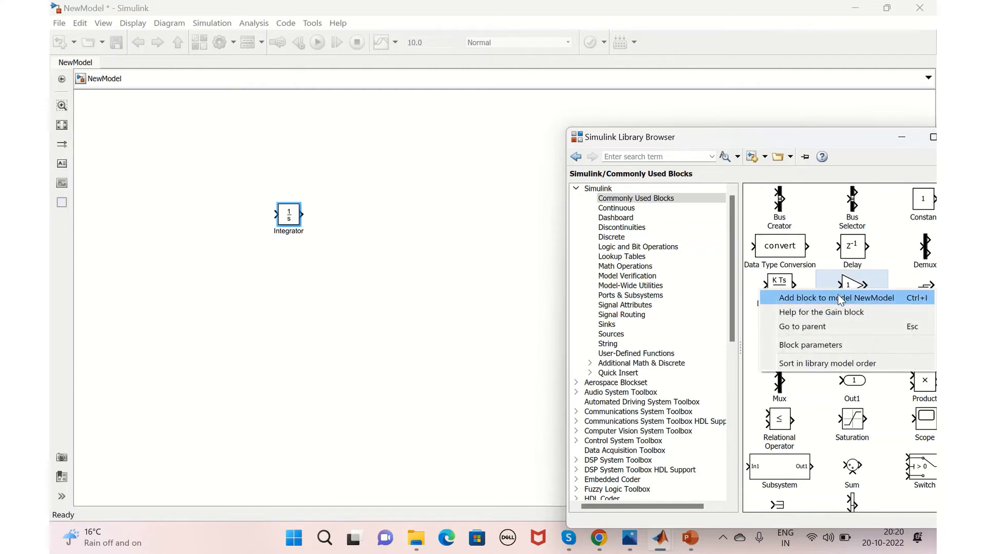
left_click(835, 298)
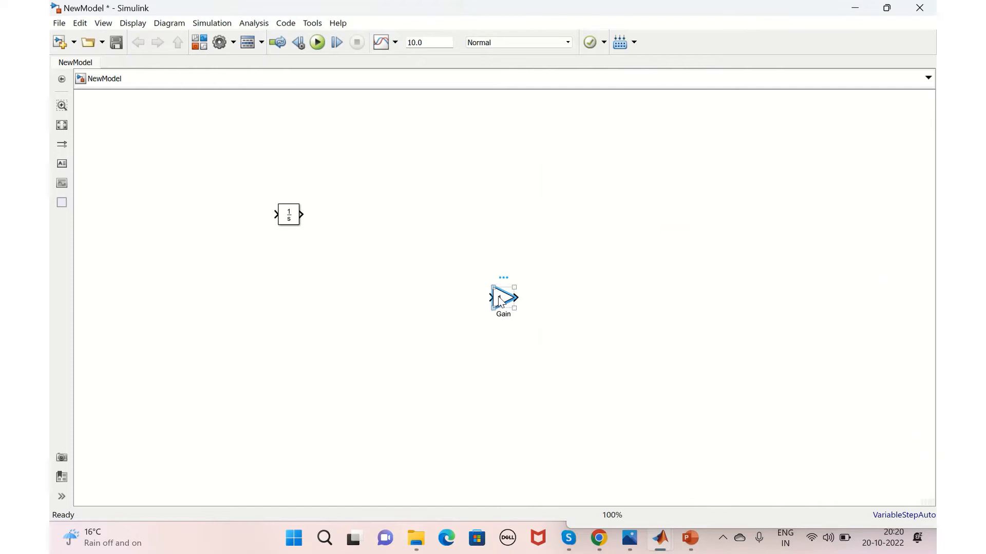
double_click(502, 299)
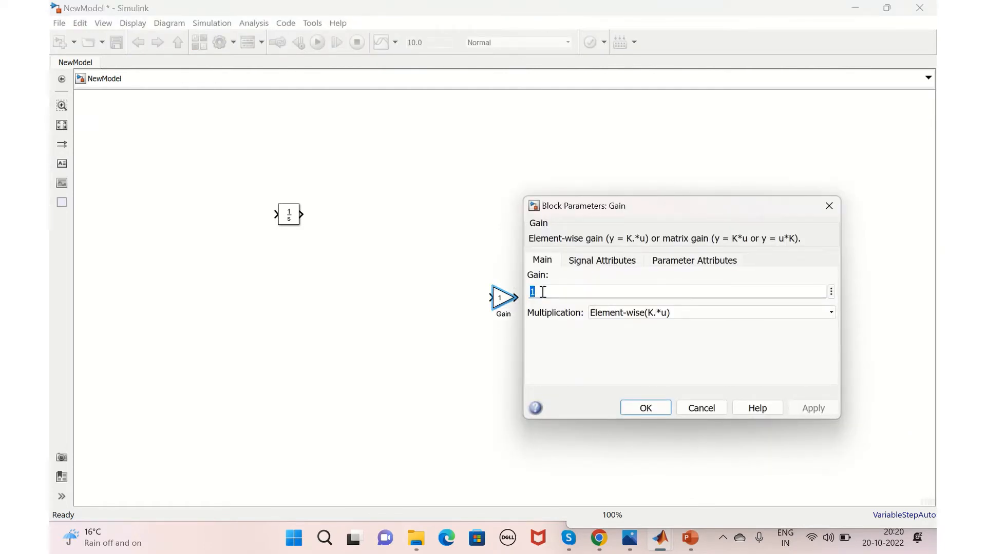
type("5")
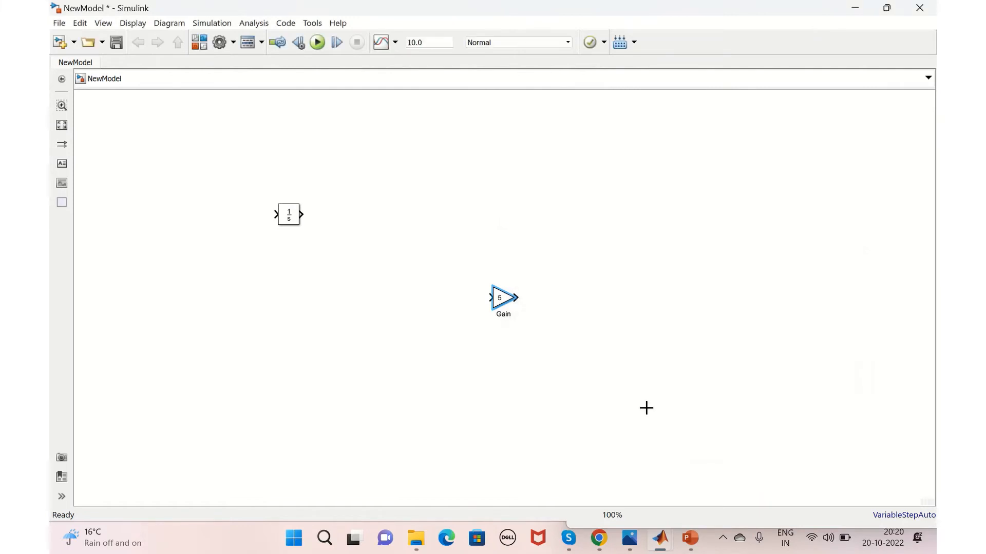
- Drag the Gain block up and left toward the Integrator
left_click_drag(503, 297, 398, 283)
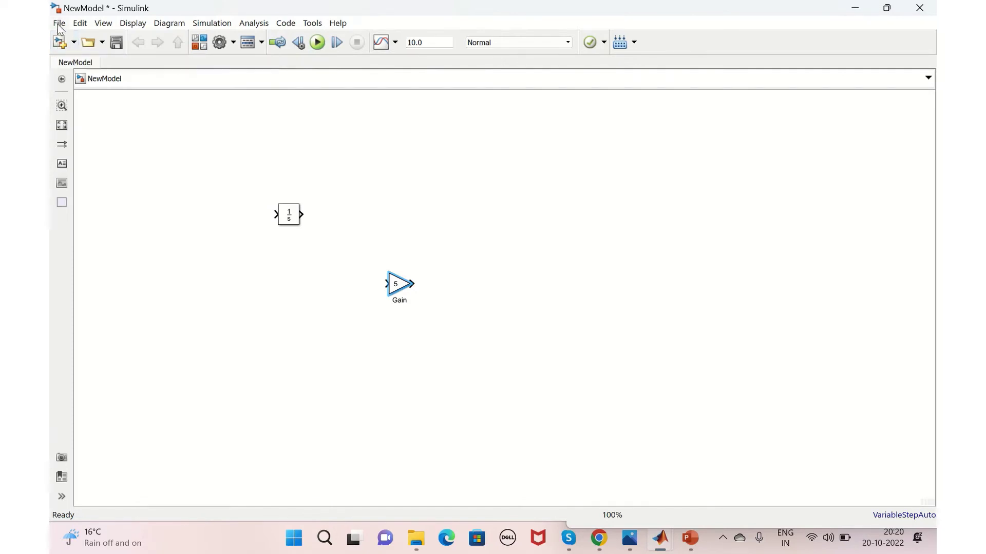
- Browse the File, Edit and View menus of NewModel
left_click(58, 24)
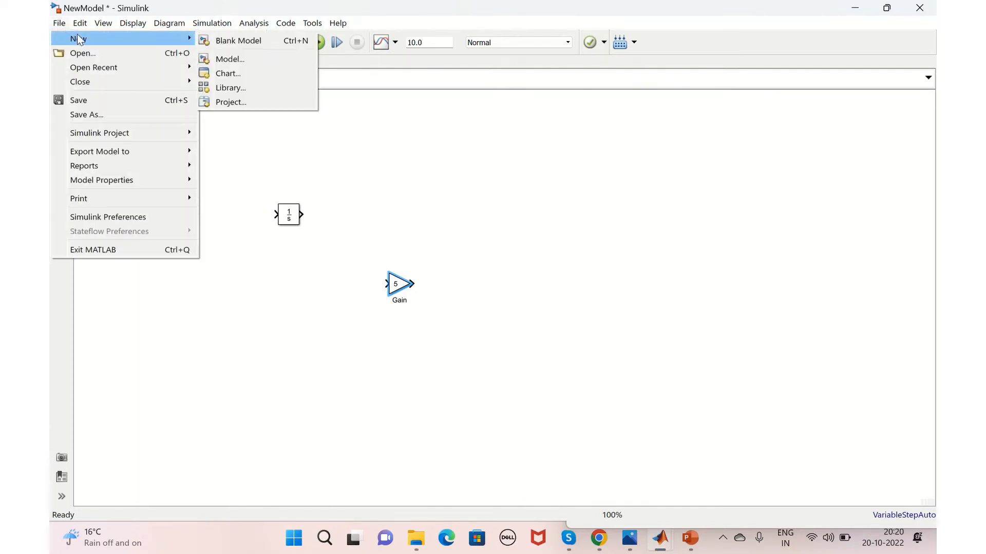
mouse_move(141, 40)
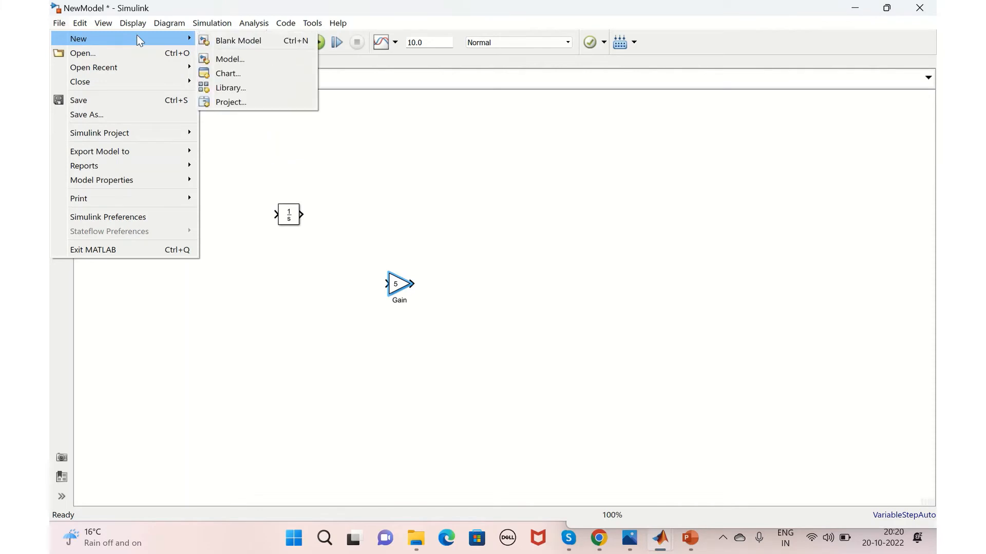
mouse_move(227, 73)
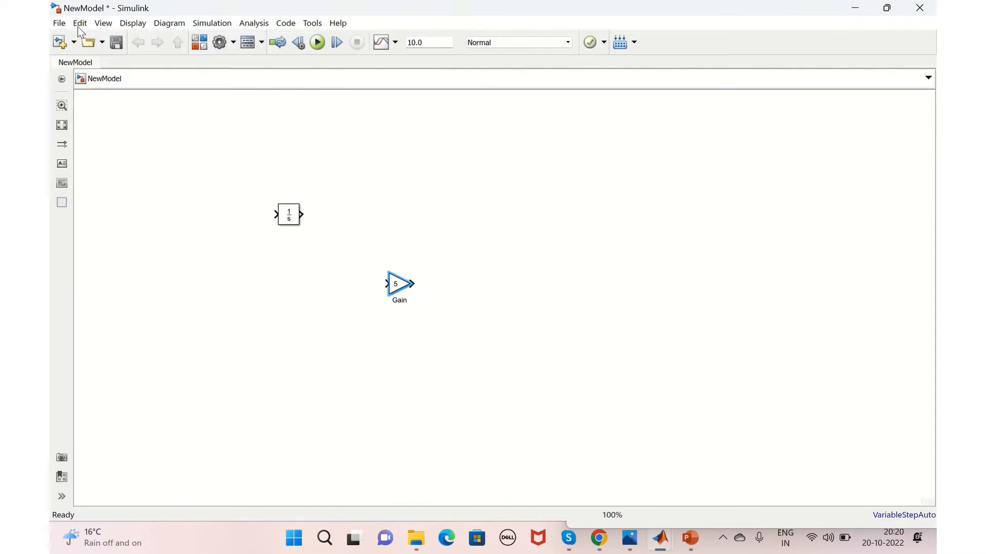
left_click(80, 23)
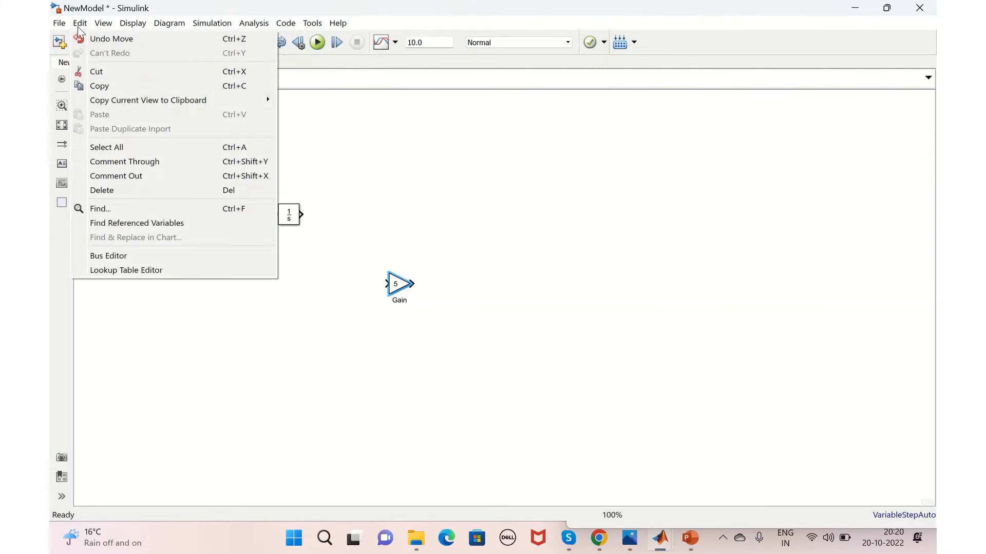
left_click(103, 23)
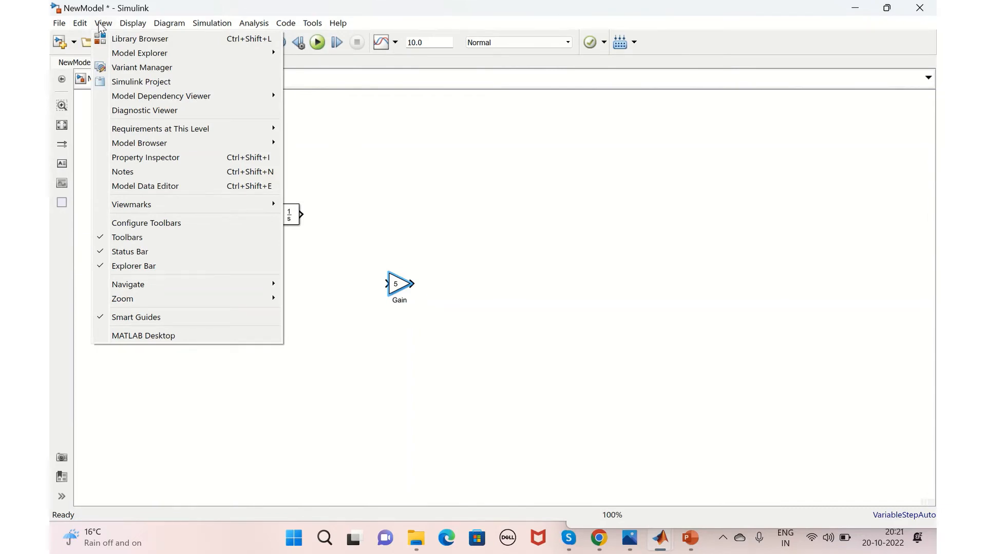
mouse_move(139, 39)
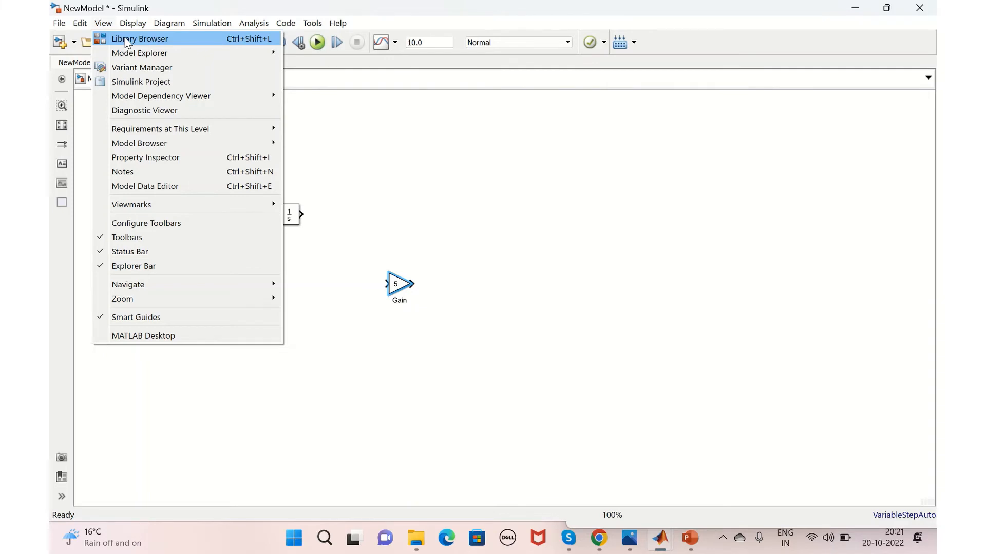
left_click(140, 39)
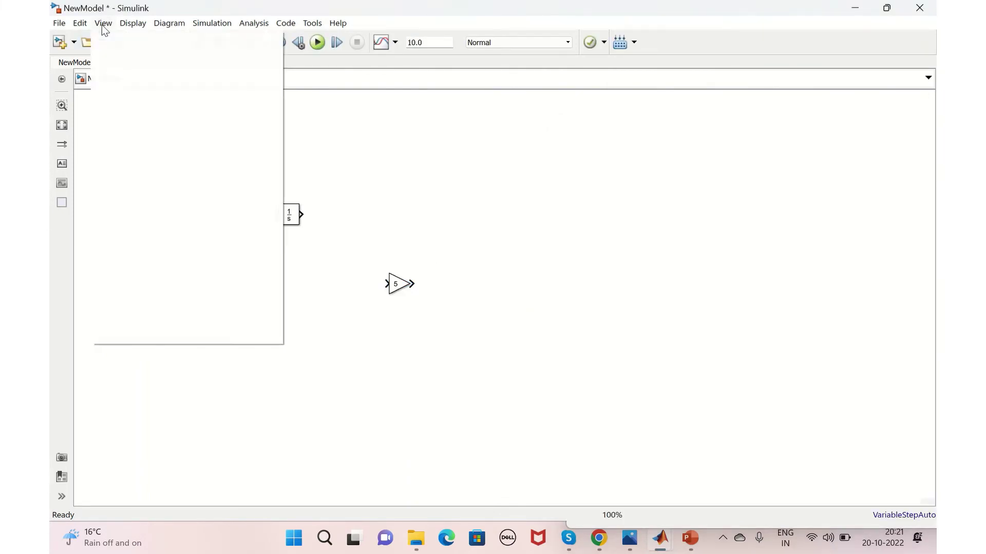
mouse_move(139, 53)
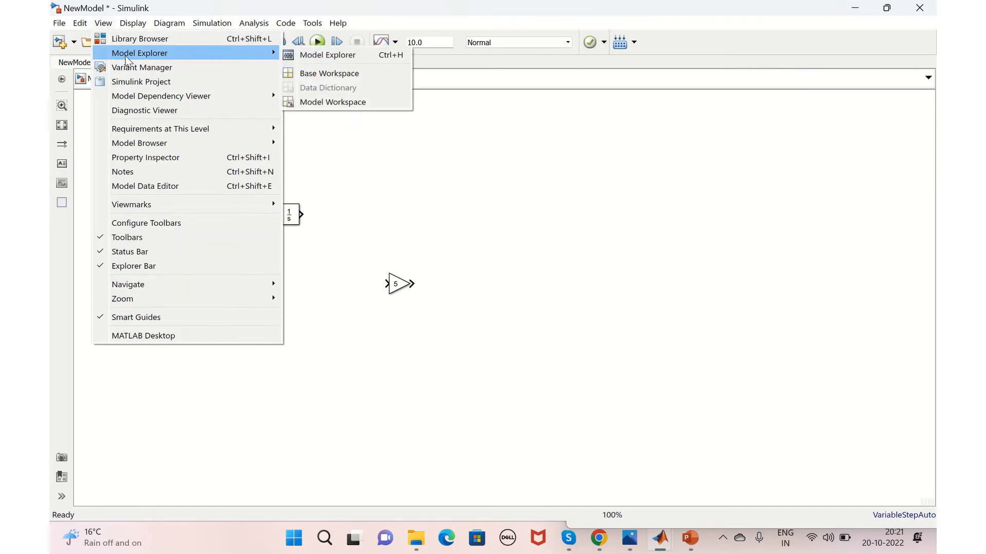
mouse_move(336, 63)
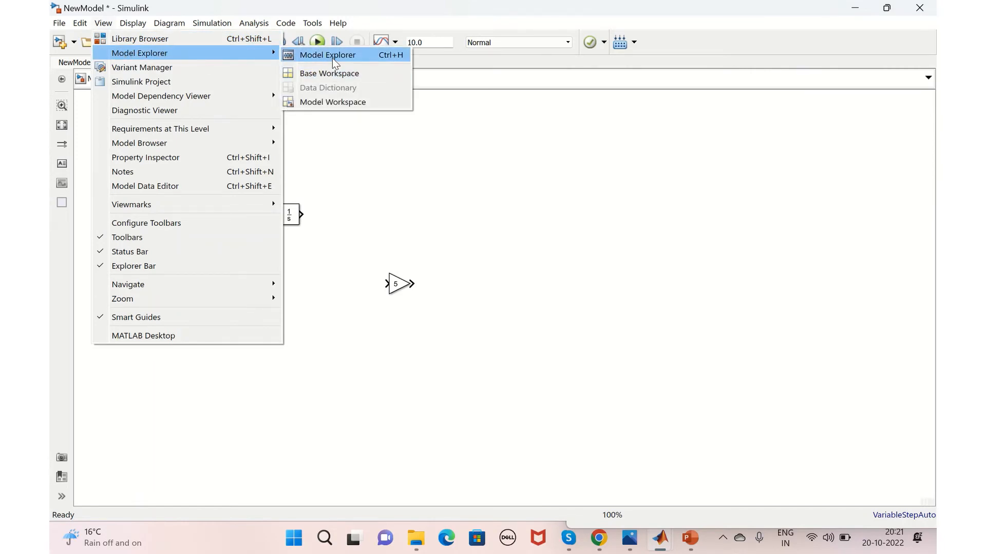
left_click(327, 55)
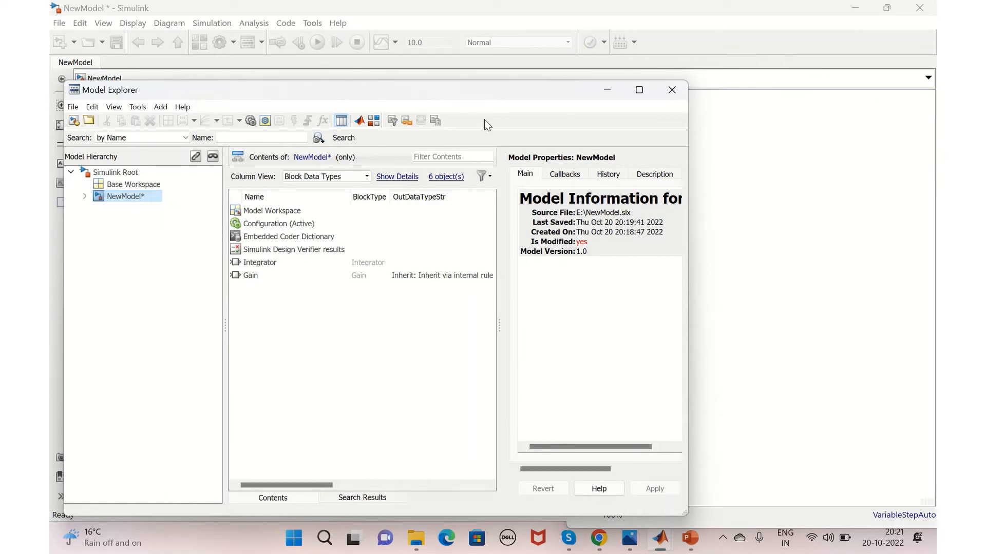
left_click(672, 89)
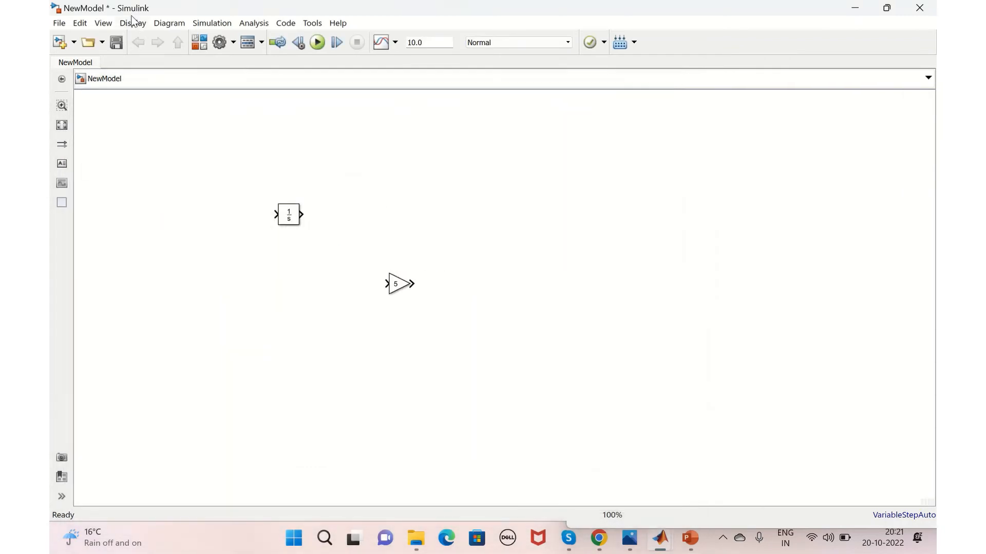
- Browse the Display menu, then open the Simulation menu twice
left_click(132, 23)
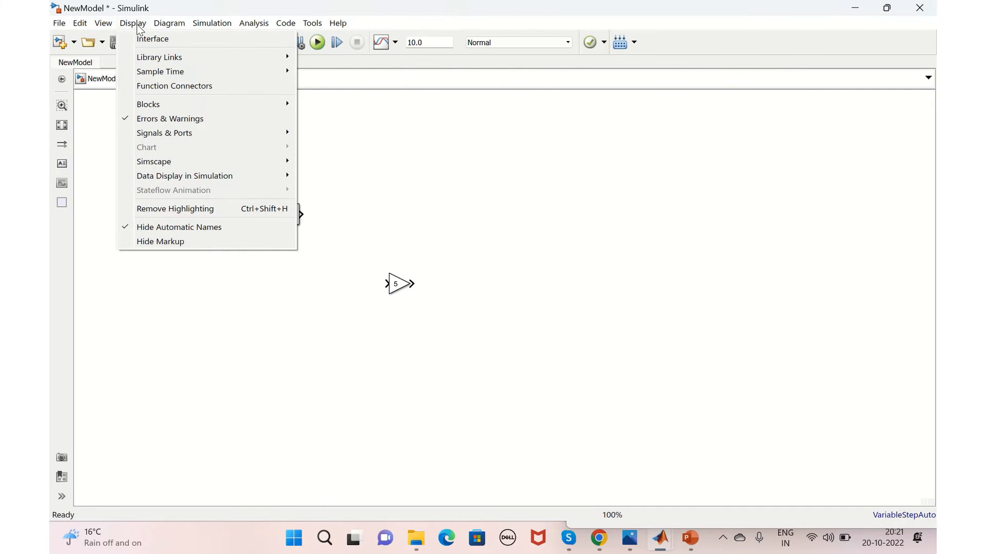
left_click(212, 23)
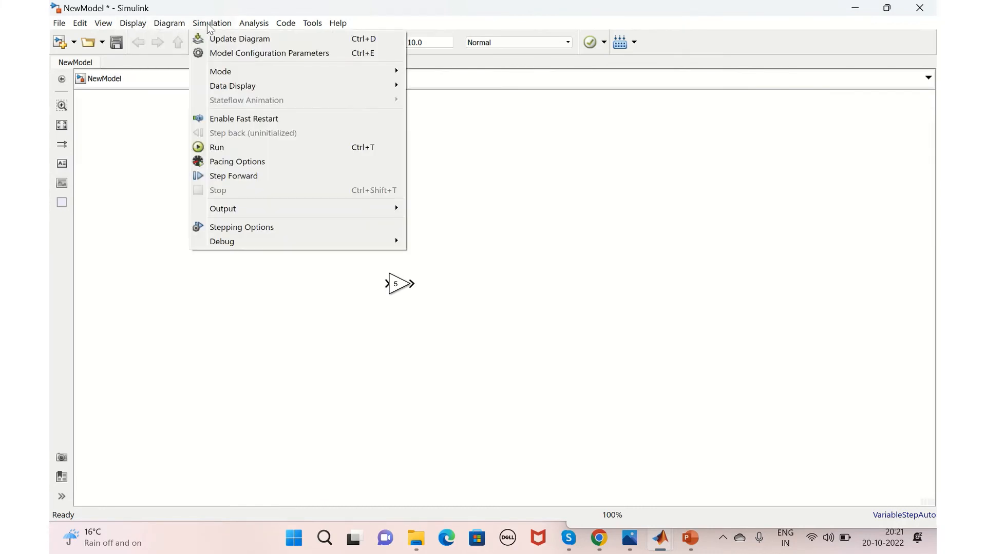
mouse_move(224, 150)
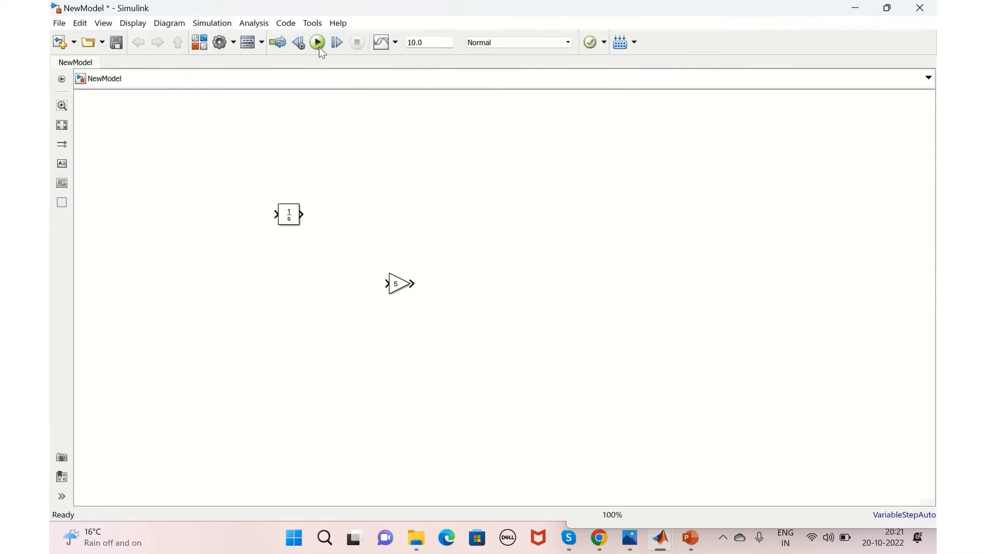
mouse_move(199, 42)
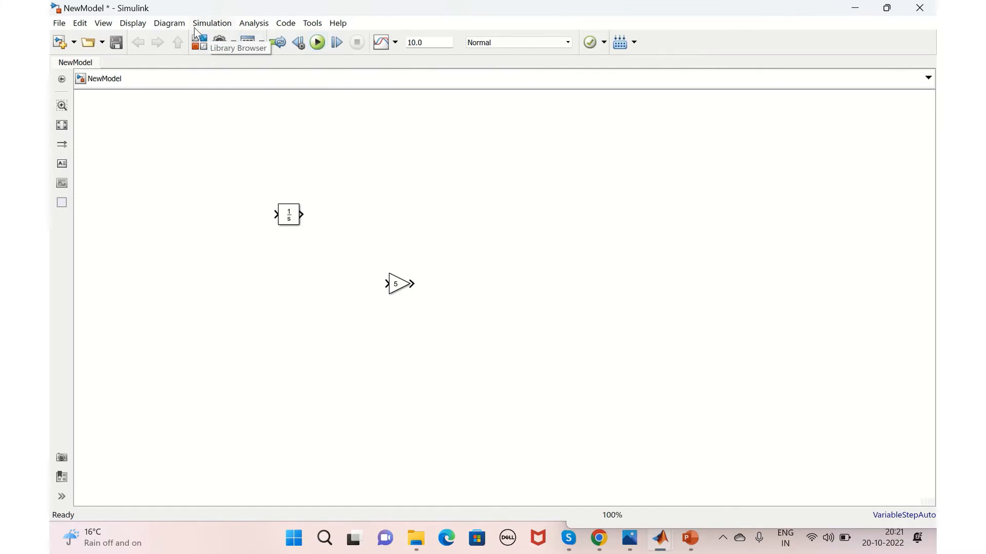
left_click(211, 23)
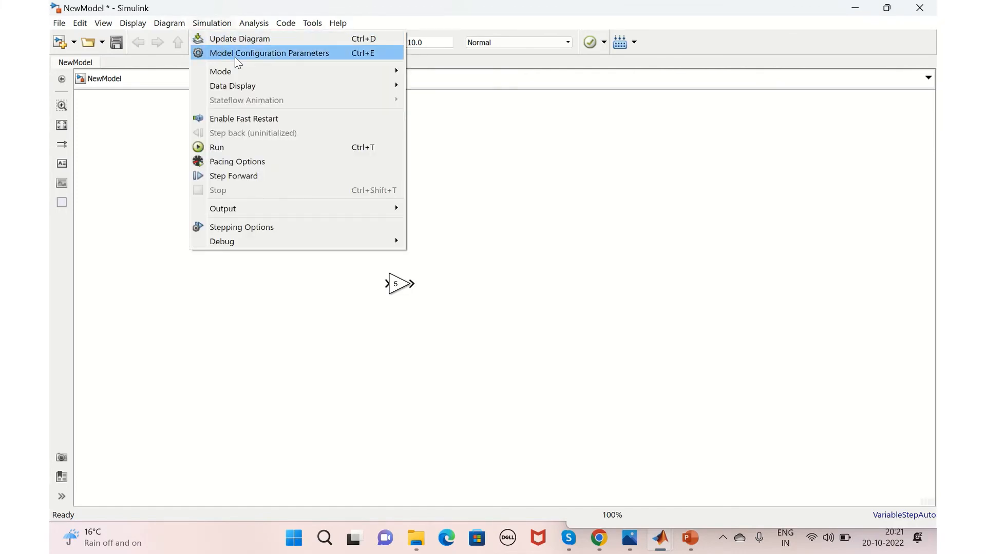
- Open Model Configuration Parameters, keep Variable-step solver, and show Data Import/Export
left_click(269, 53)
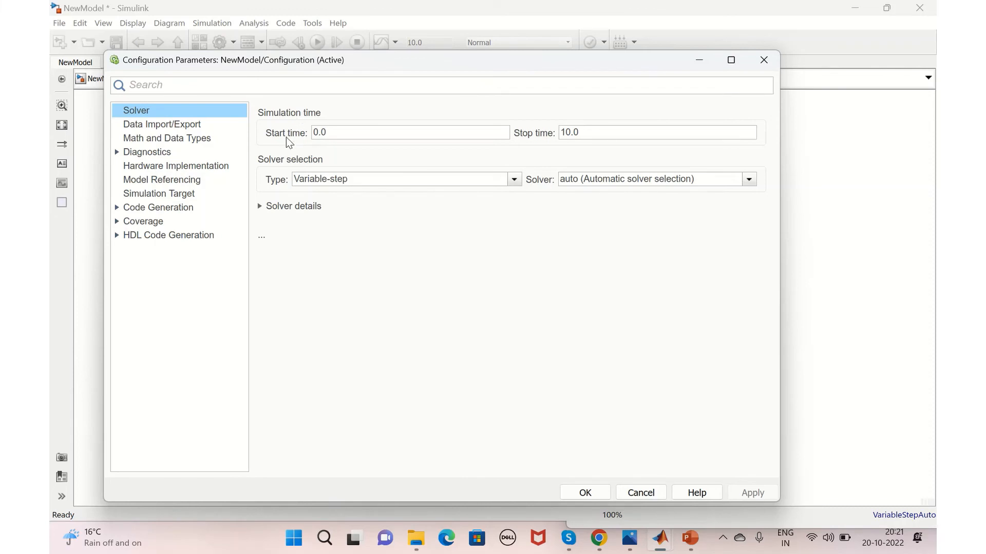
mouse_move(289, 169)
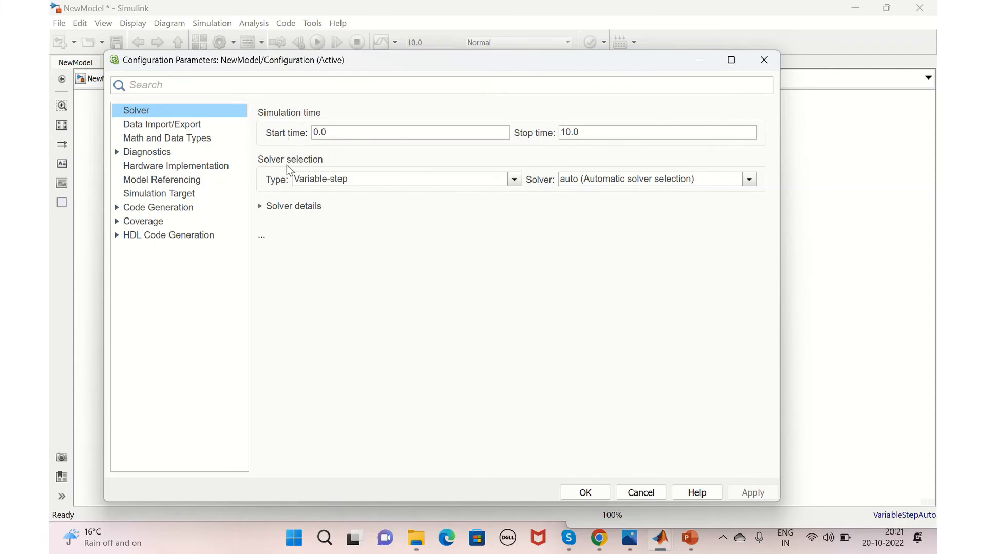
mouse_move(285, 172)
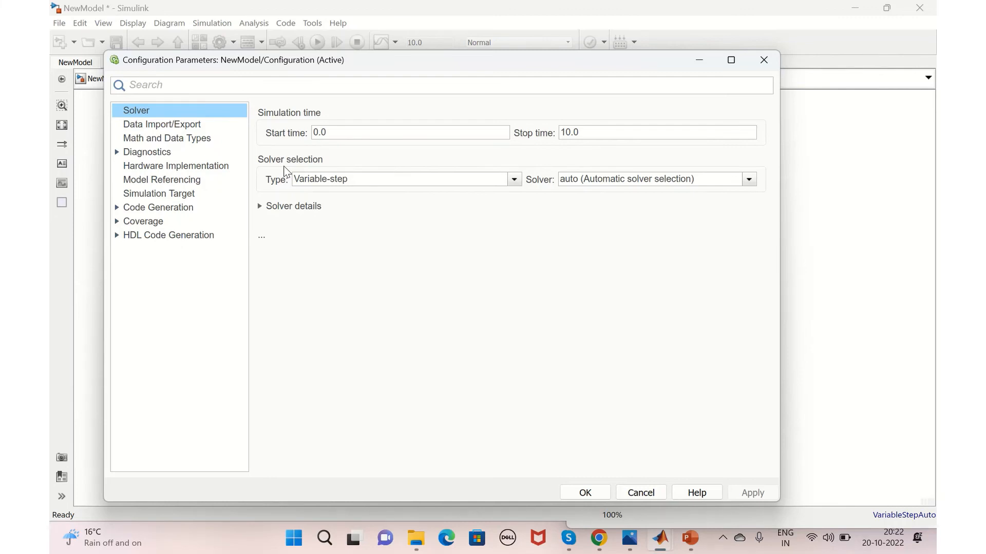
left_click(514, 179)
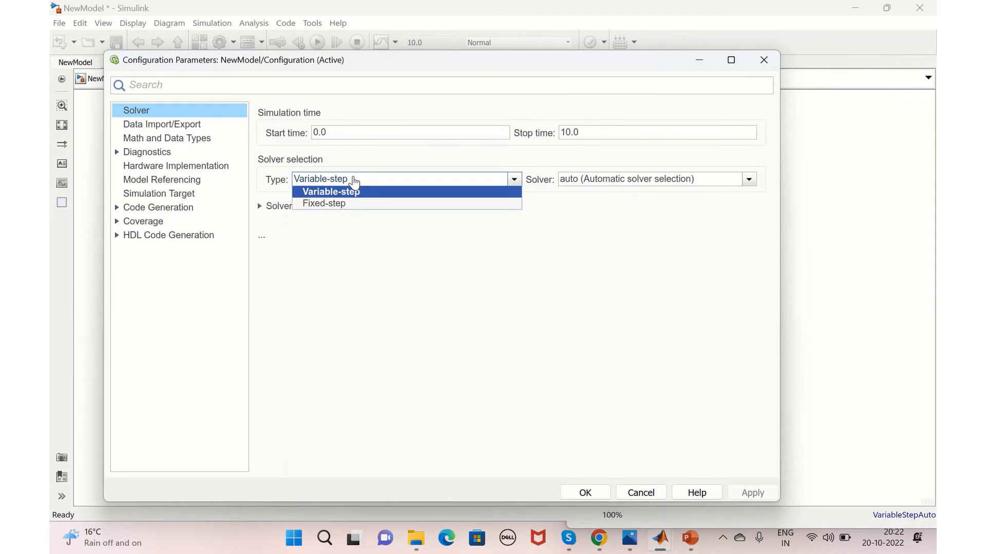
left_click(329, 192)
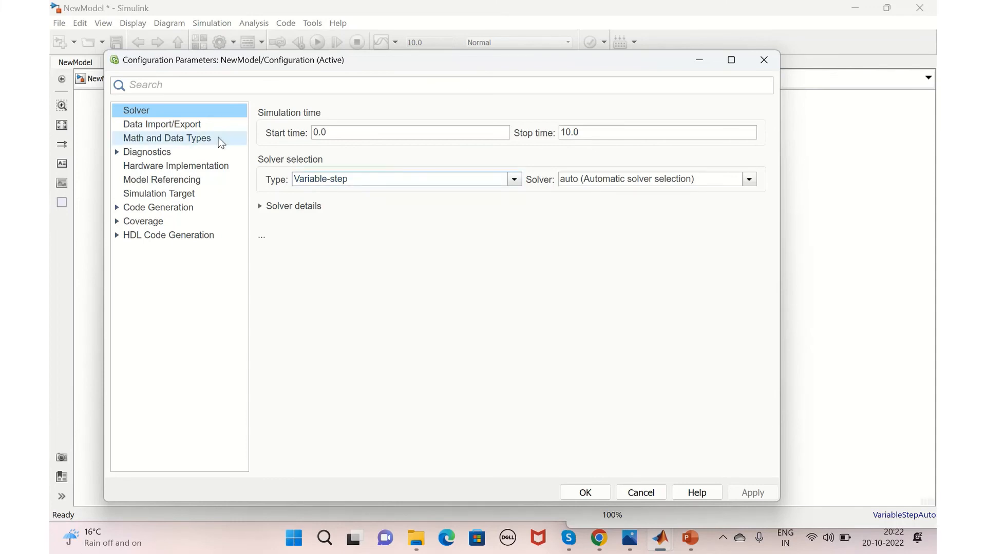
left_click(162, 124)
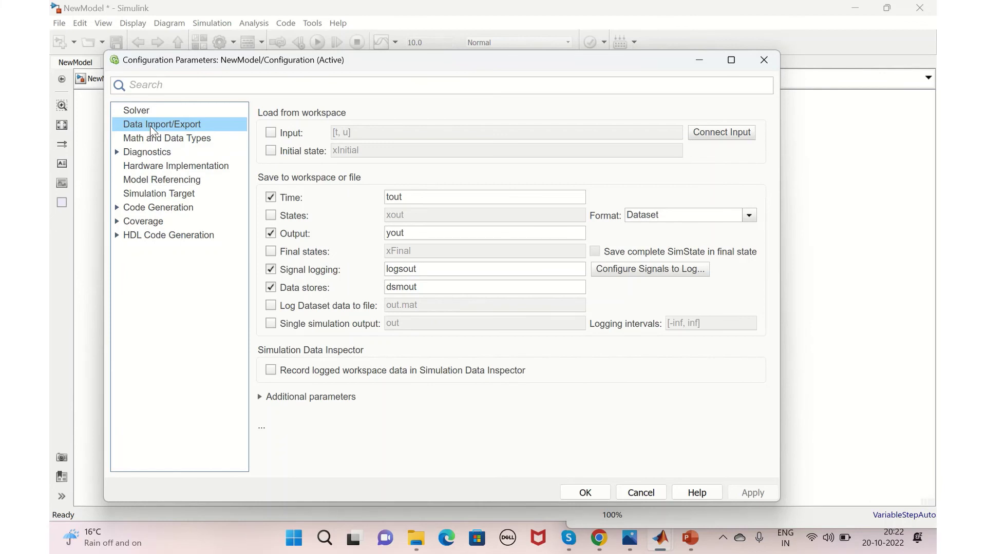
mouse_move(227, 128)
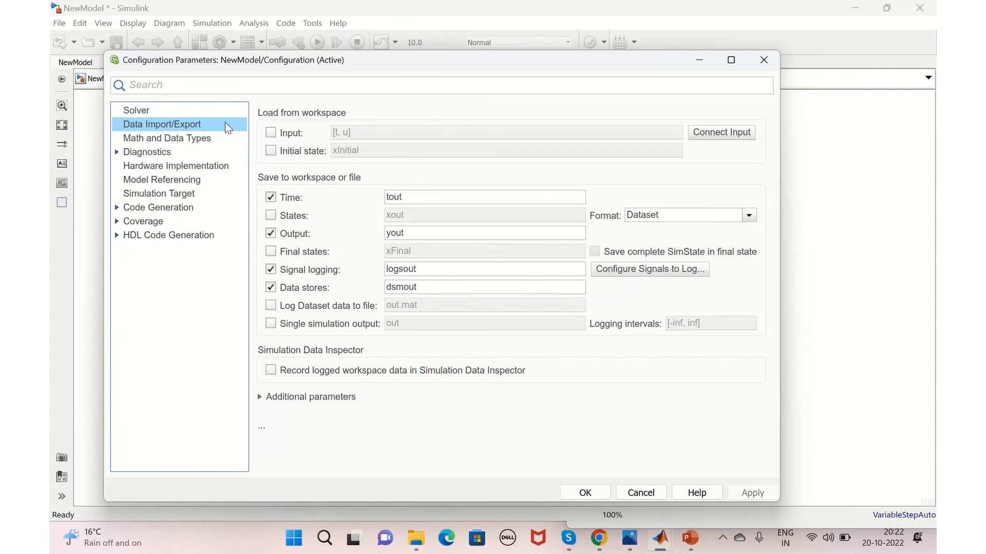
- Enable Load from workspace Input [t, u] and close Configuration Parameters
left_click(270, 133)
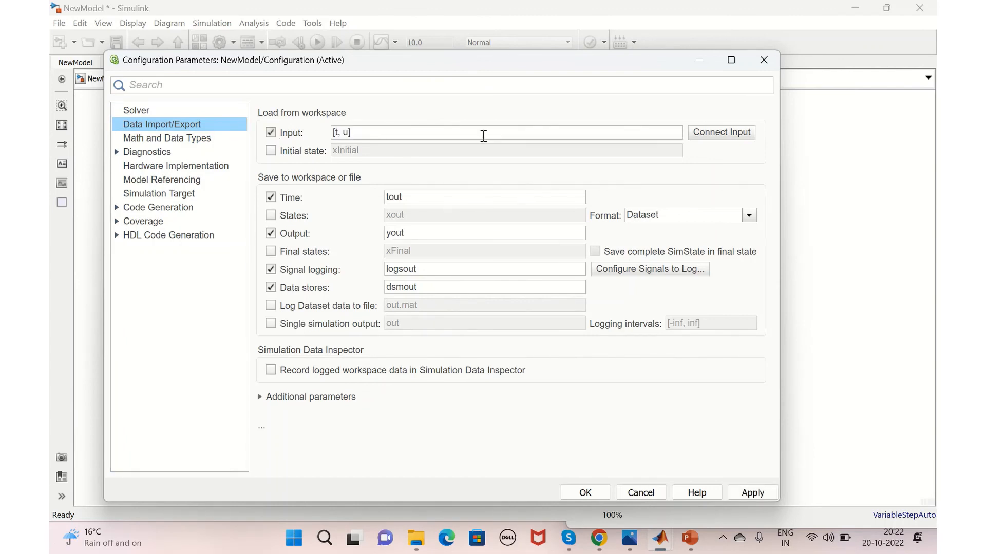
mouse_move(390, 133)
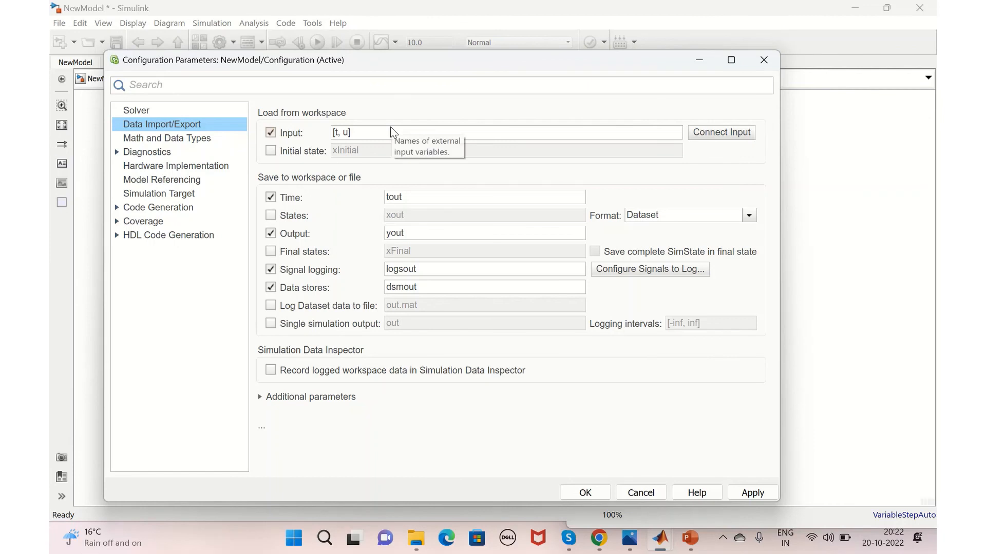
mouse_move(574, 117)
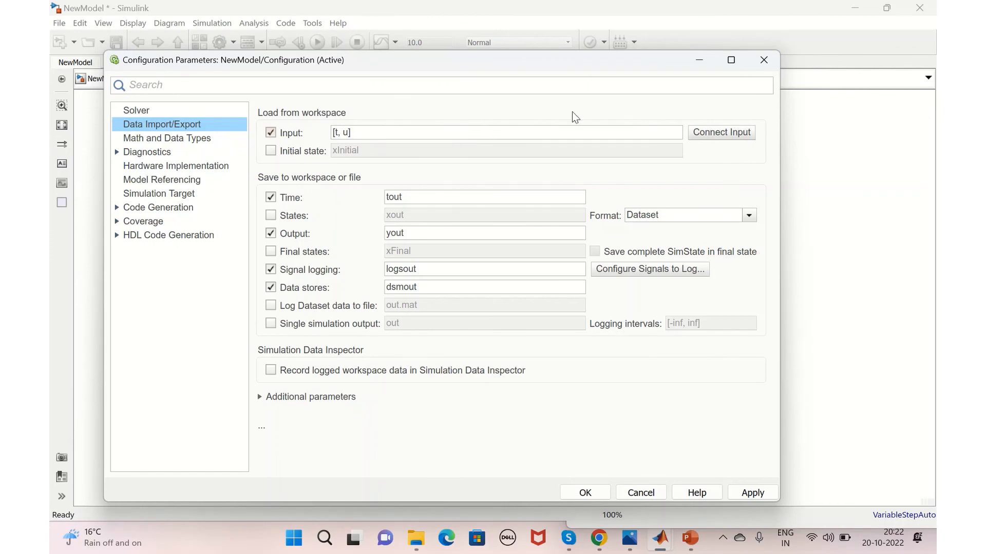
mouse_move(763, 60)
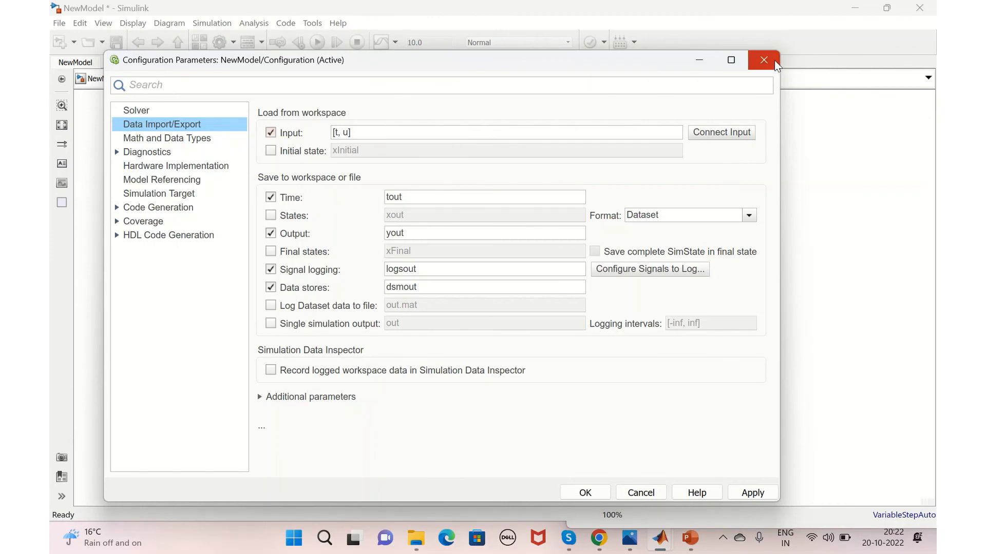
left_click(763, 60)
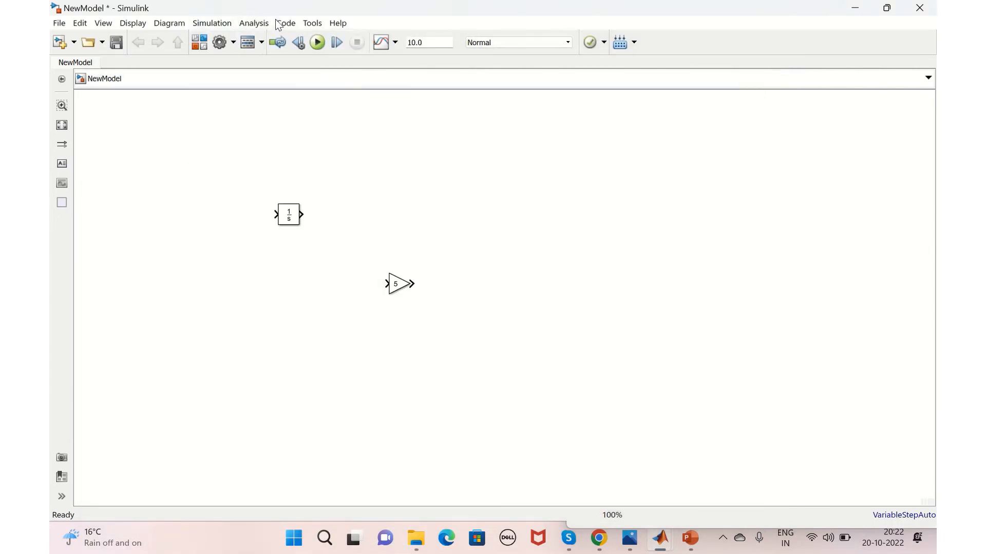
left_click(285, 23)
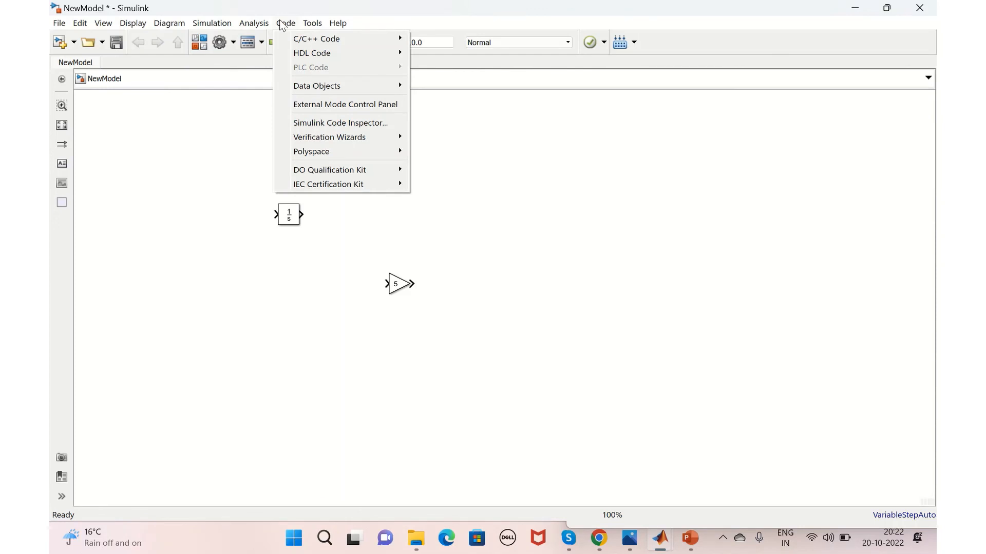
left_click(203, 108)
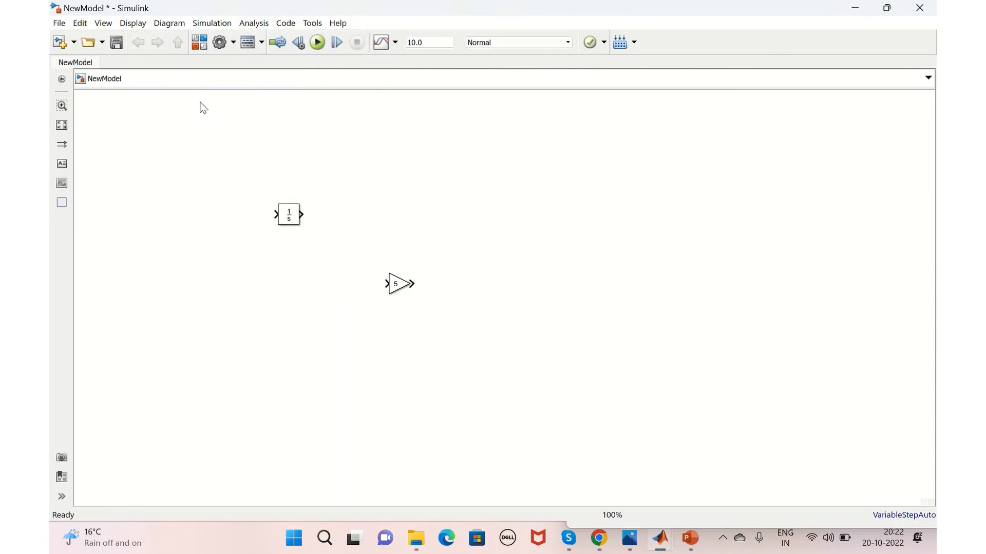
mouse_move(268, 83)
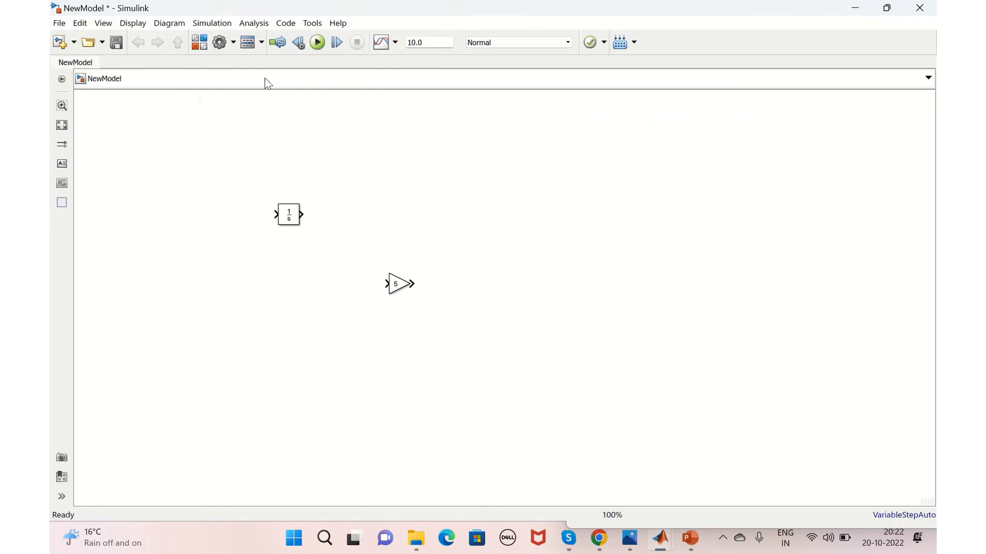
mouse_move(299, 45)
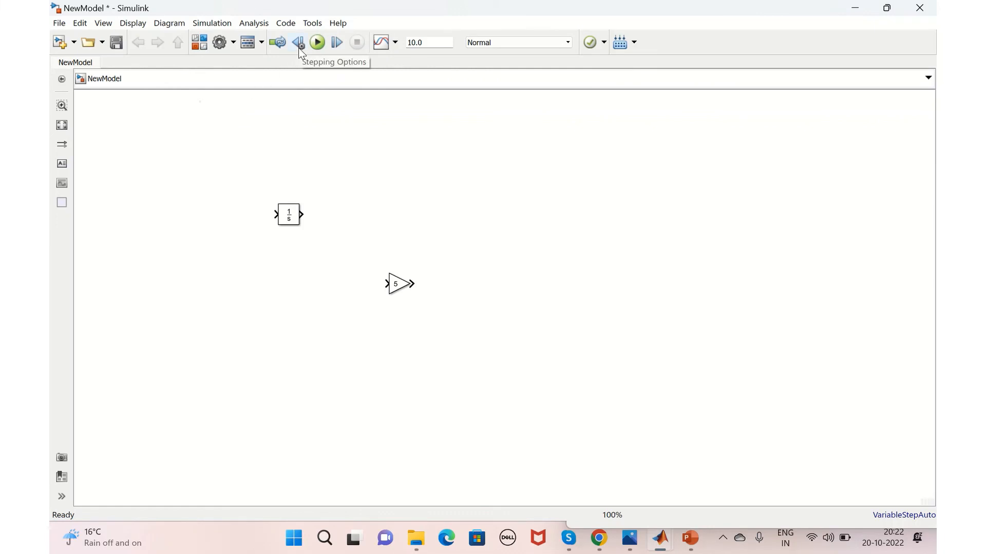
mouse_move(336, 44)
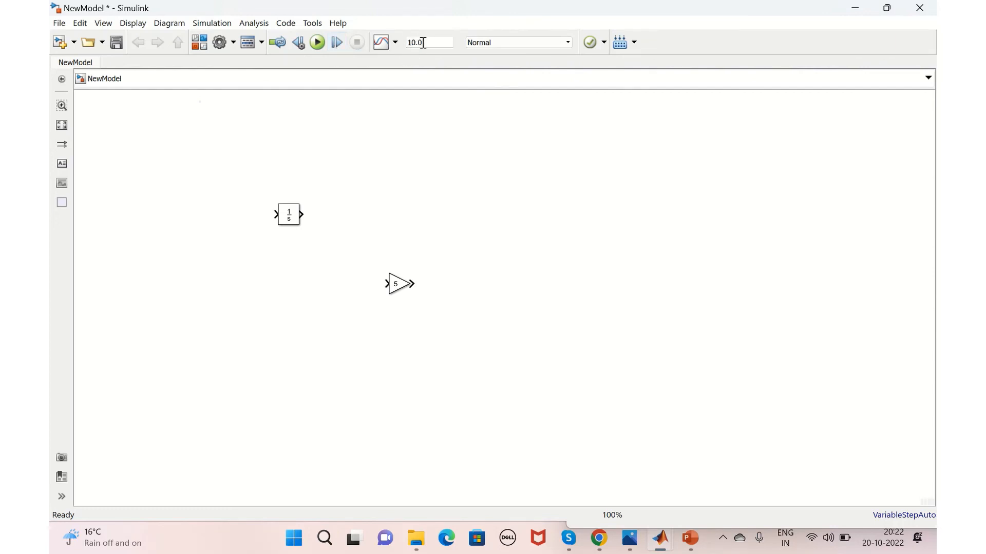
mouse_move(428, 42)
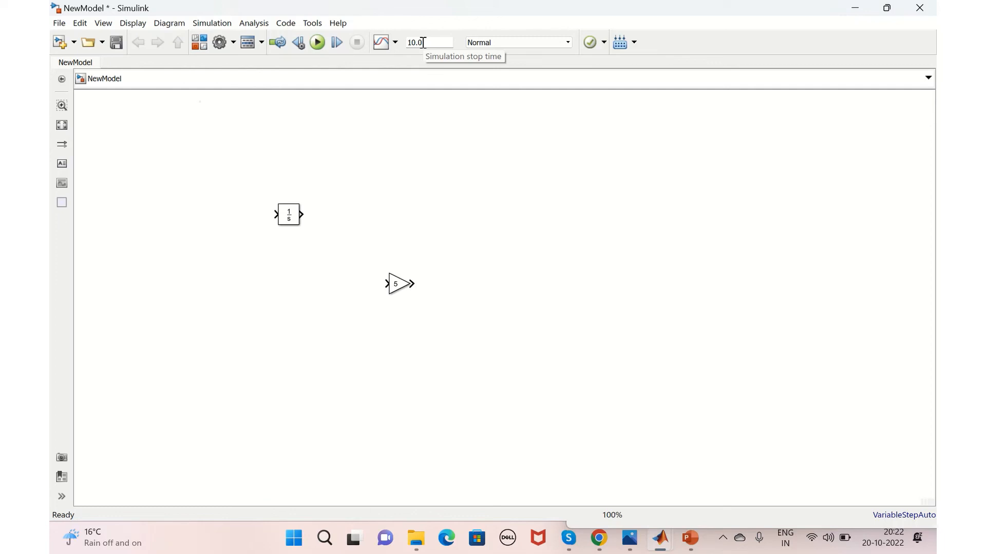